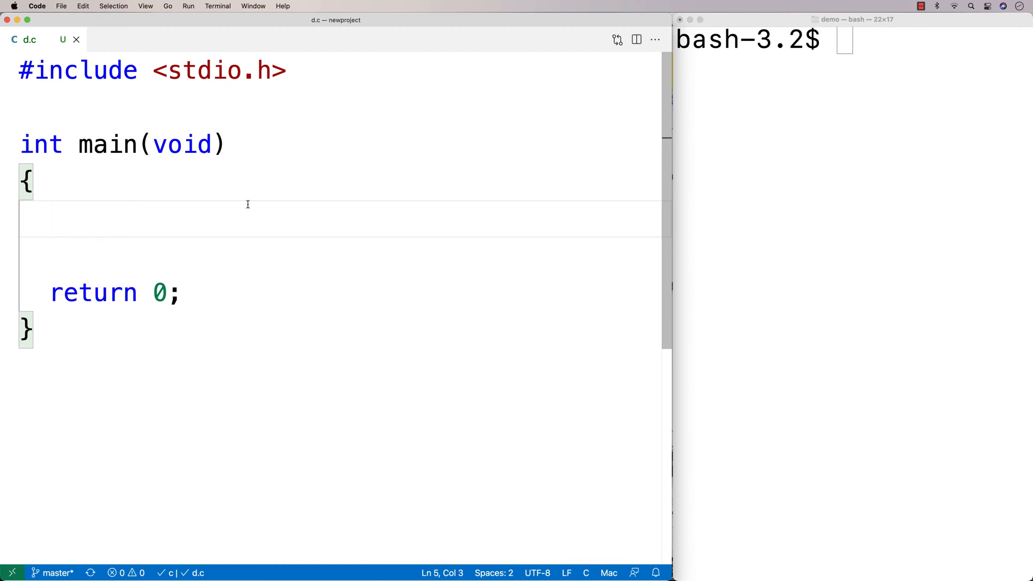
Declare char buffer[100], prompt "Enter: " and read a word with scanf("%s", buffer).
type("char buffer[100];")
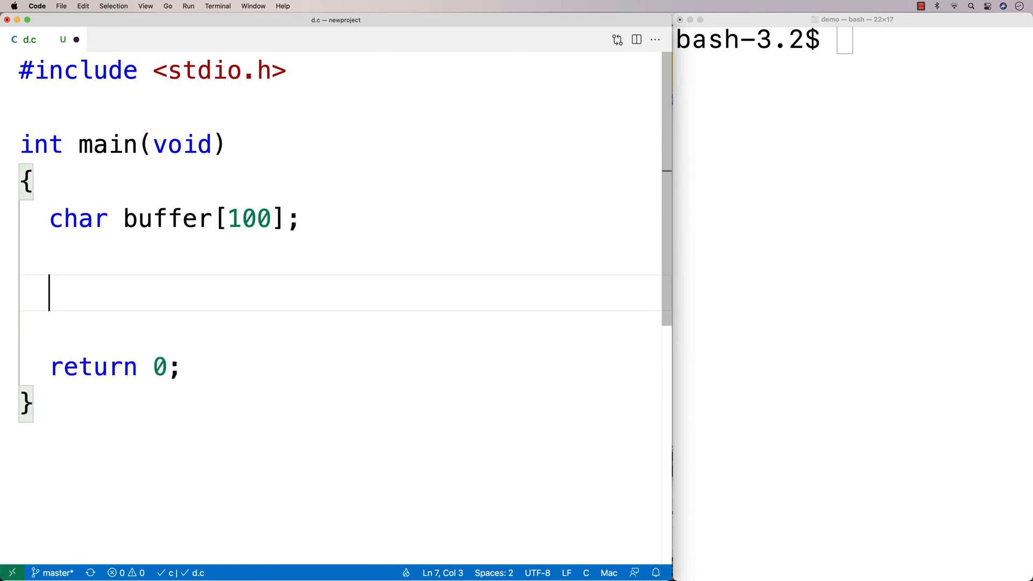
type("printf(\"Ent")
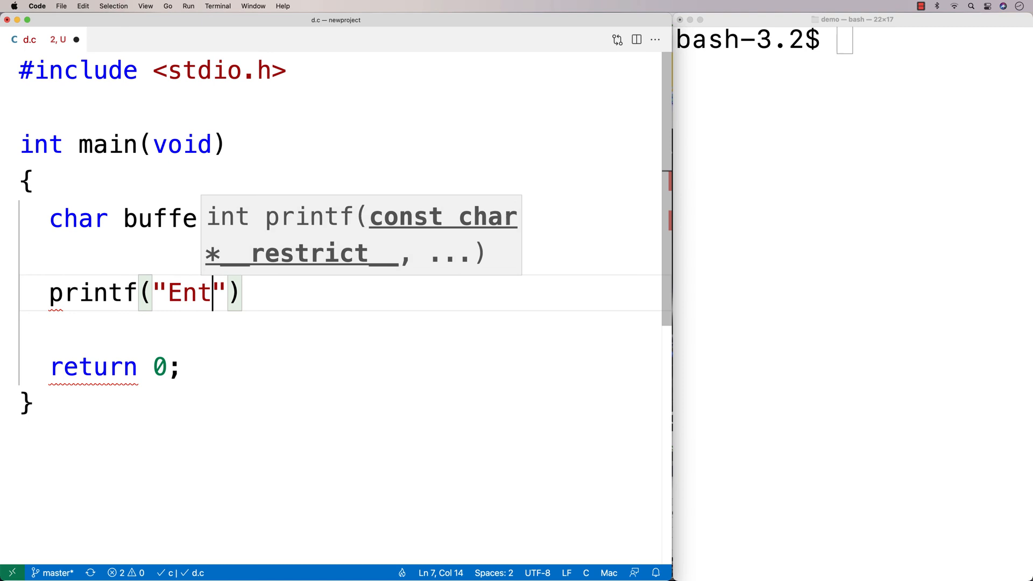
type("scanf")
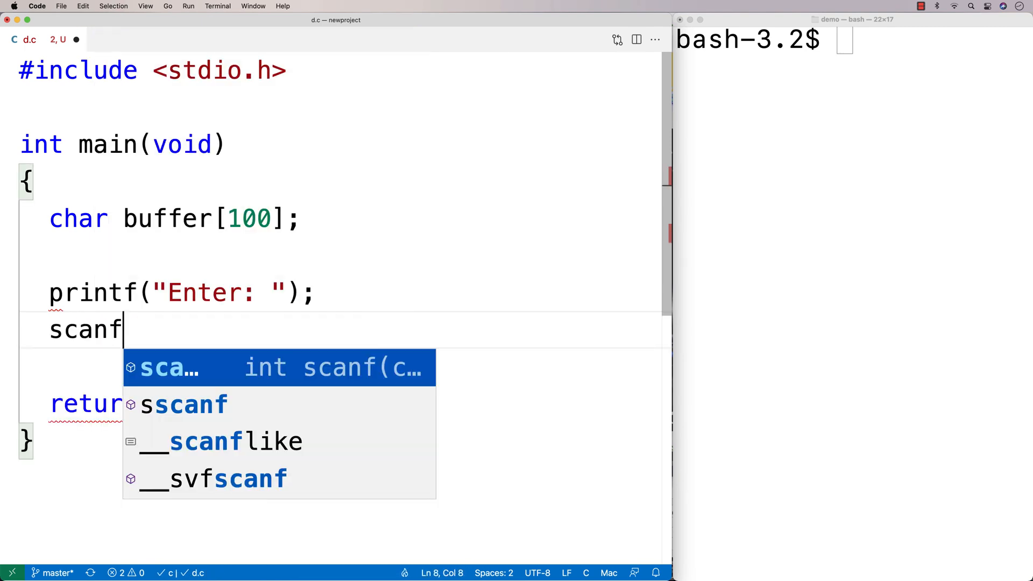
type("(\"%s\", buffer);")
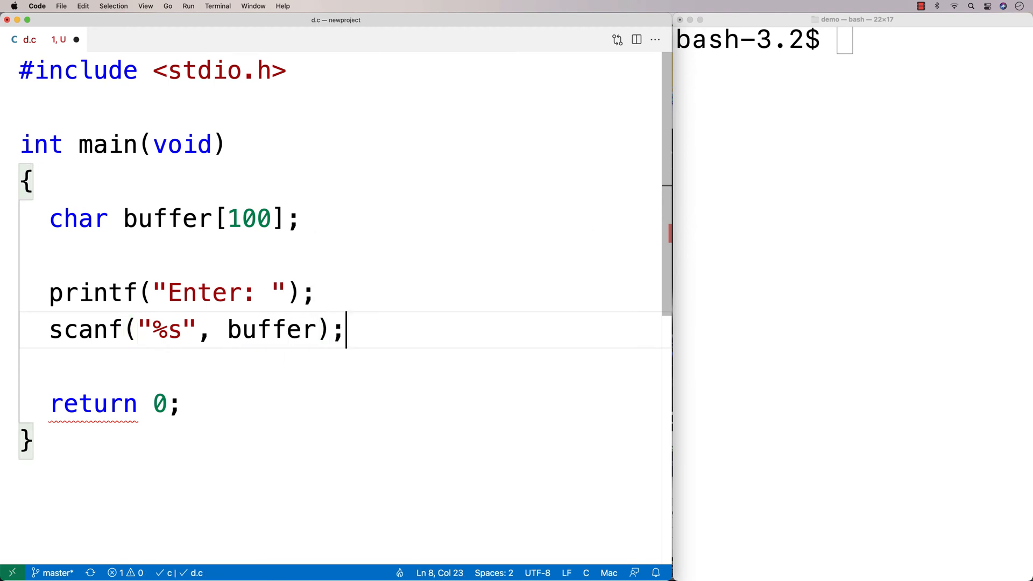
Add printf("Buffer: %s\n", buffer); to echo the buffer.
type("printf(\"Buf")
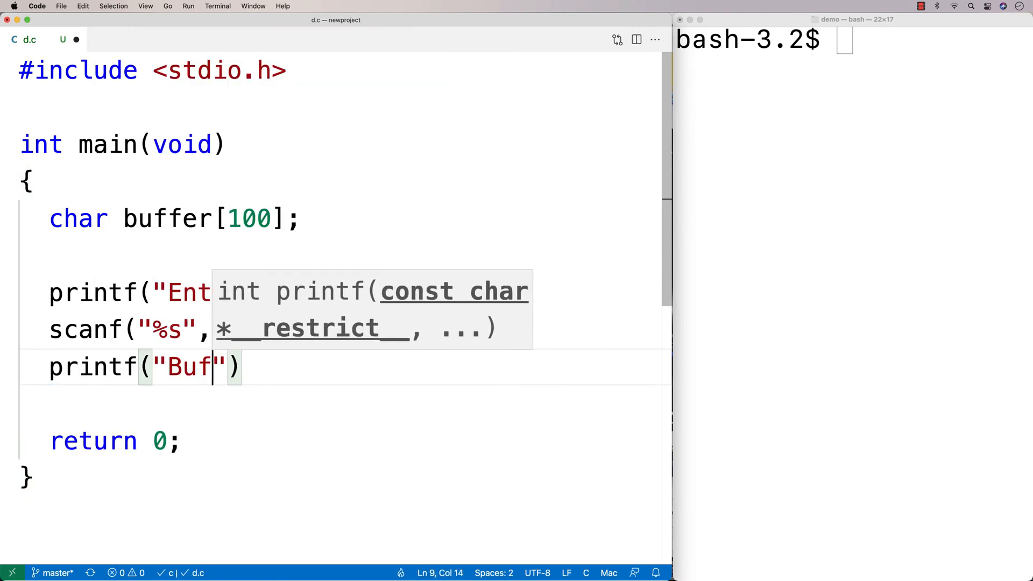
type("fer: %s\\n")
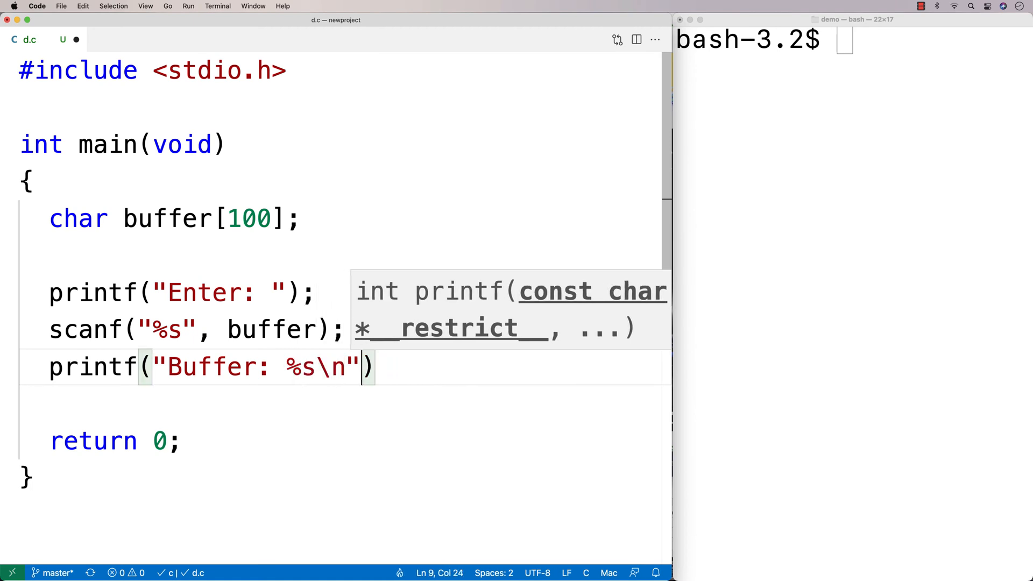
type(", buffer")
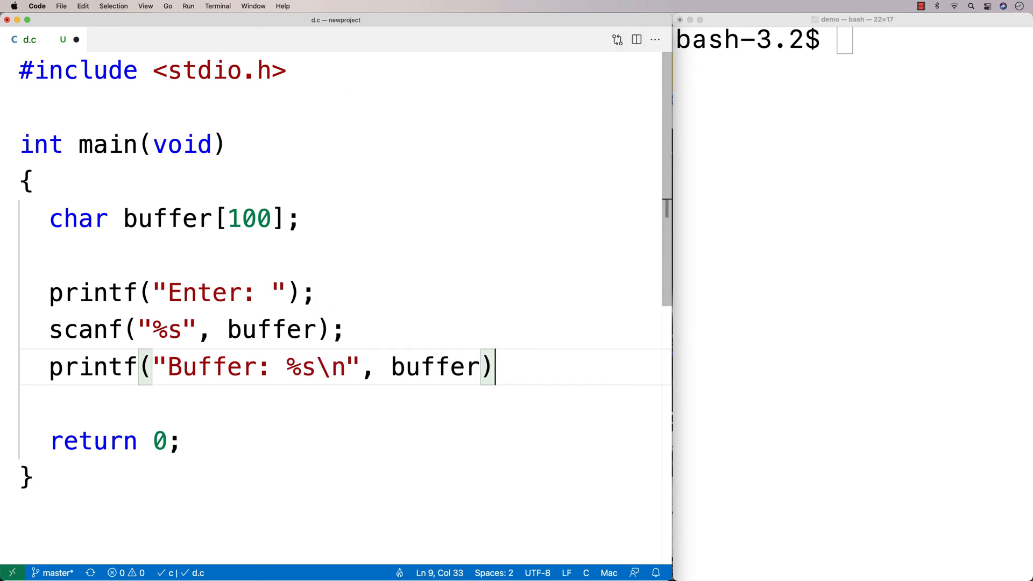
type(";")
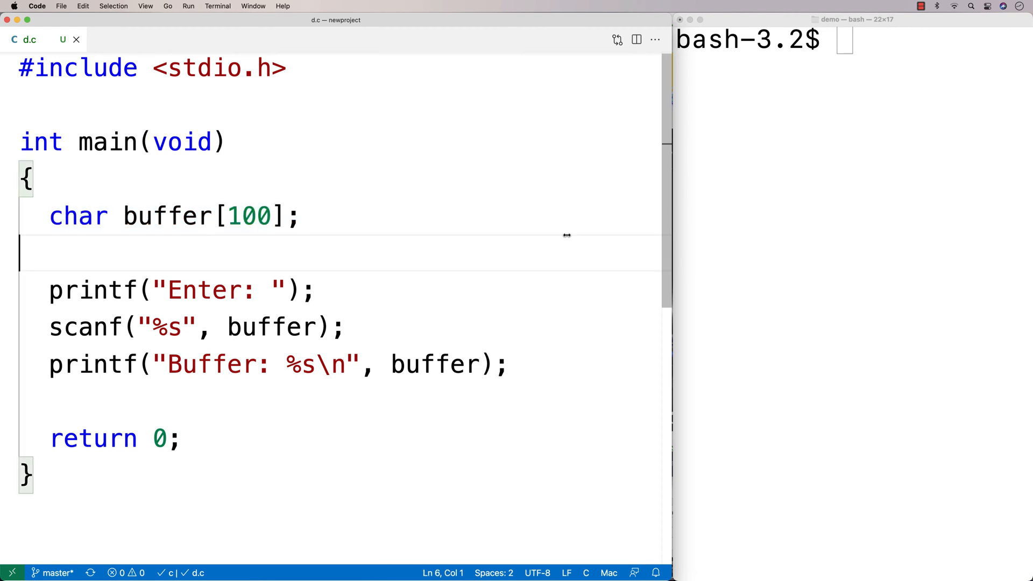
Compile with gcc -o d d.c and run ./d, entering ThisAndThat then This And That.
type("gcc -o d")
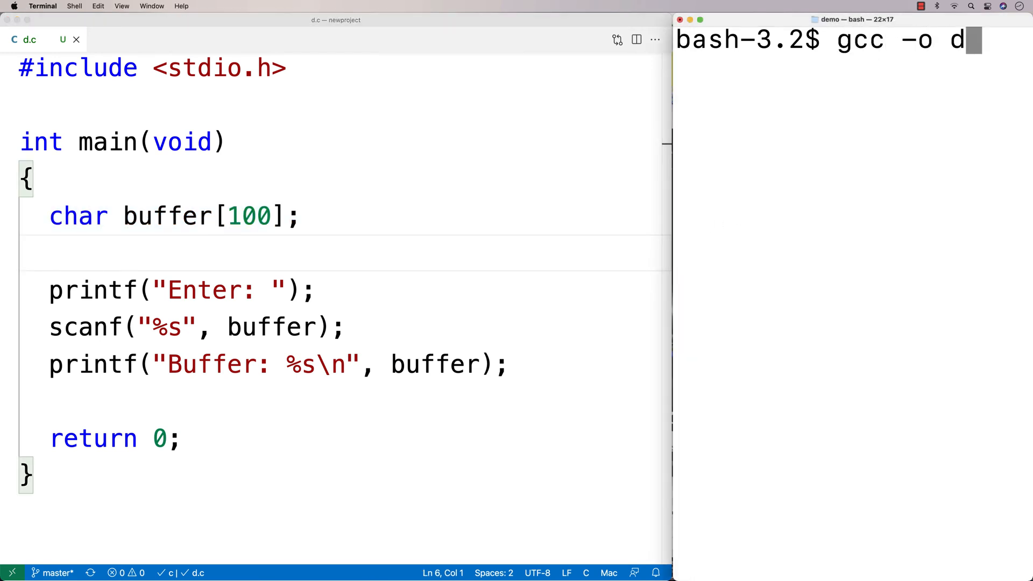
type("./d")
type("ThisAndTh")
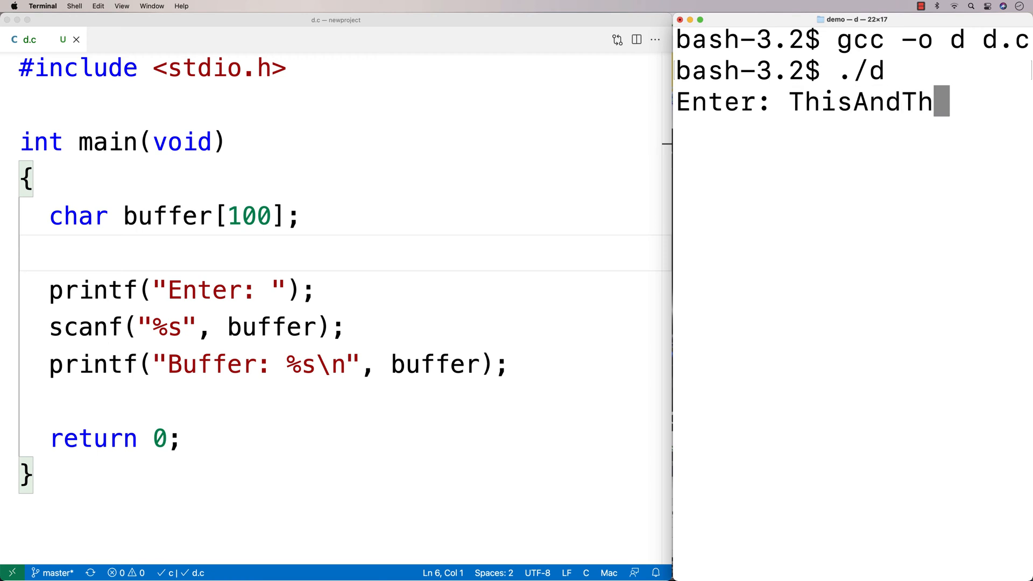
key("enter")
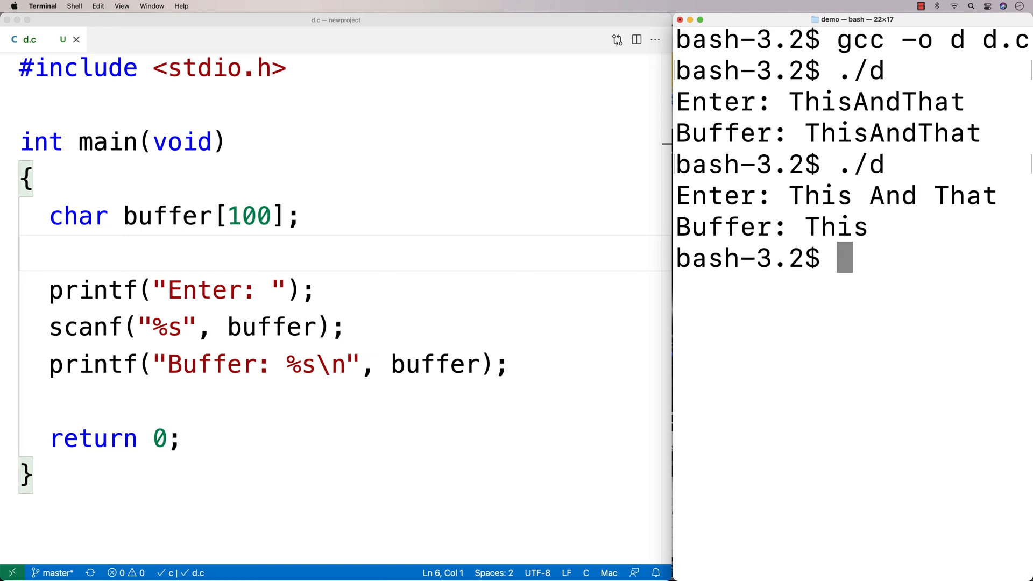
double_click(86, 327)
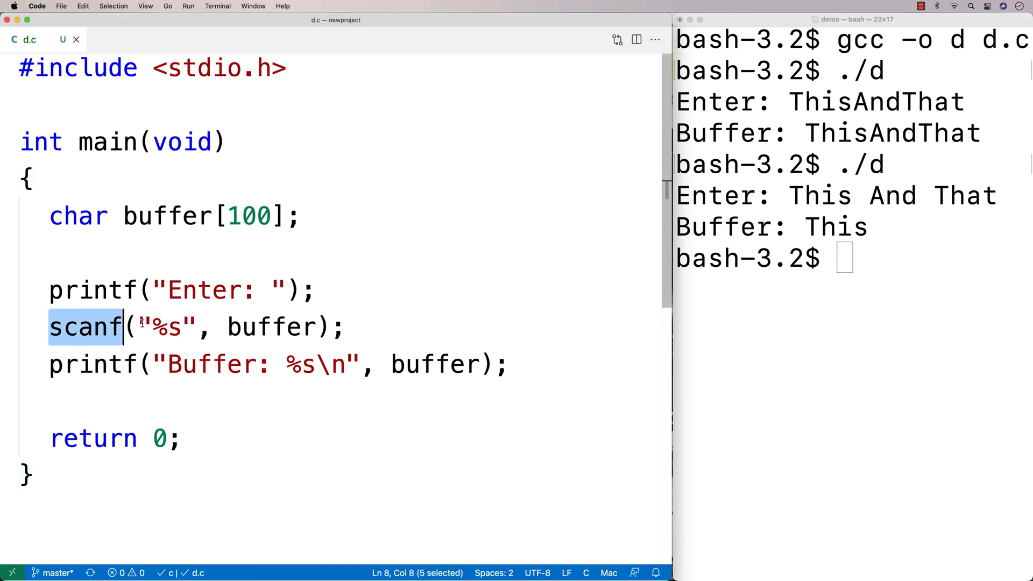
double_click(168, 327)
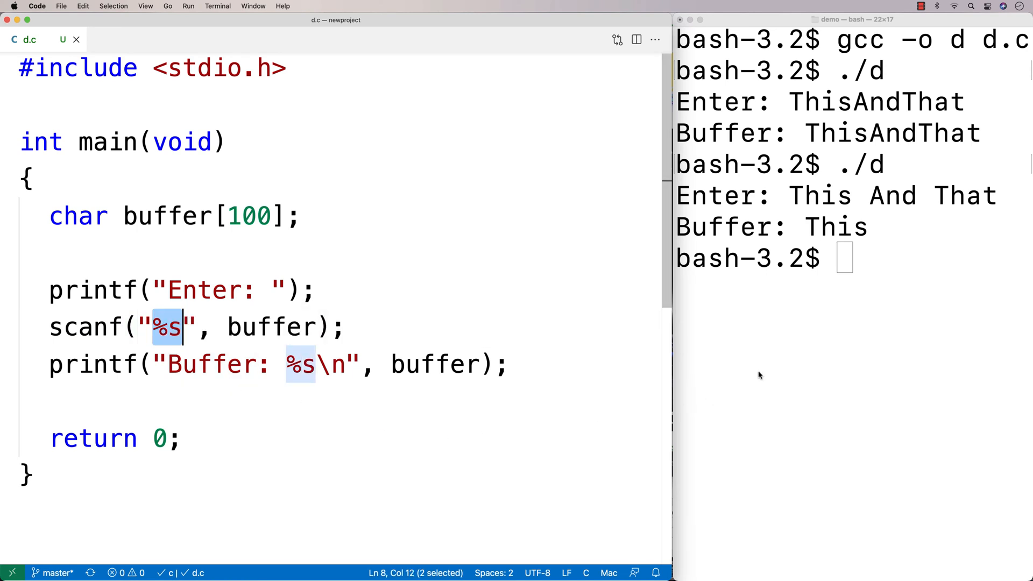
mouse_move(978, 117)
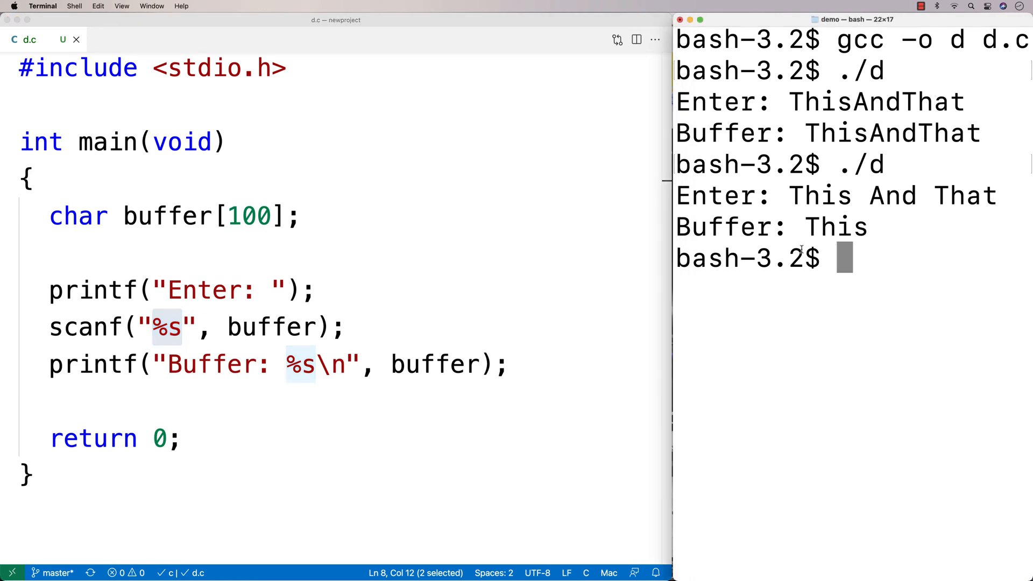
mouse_move(861, 204)
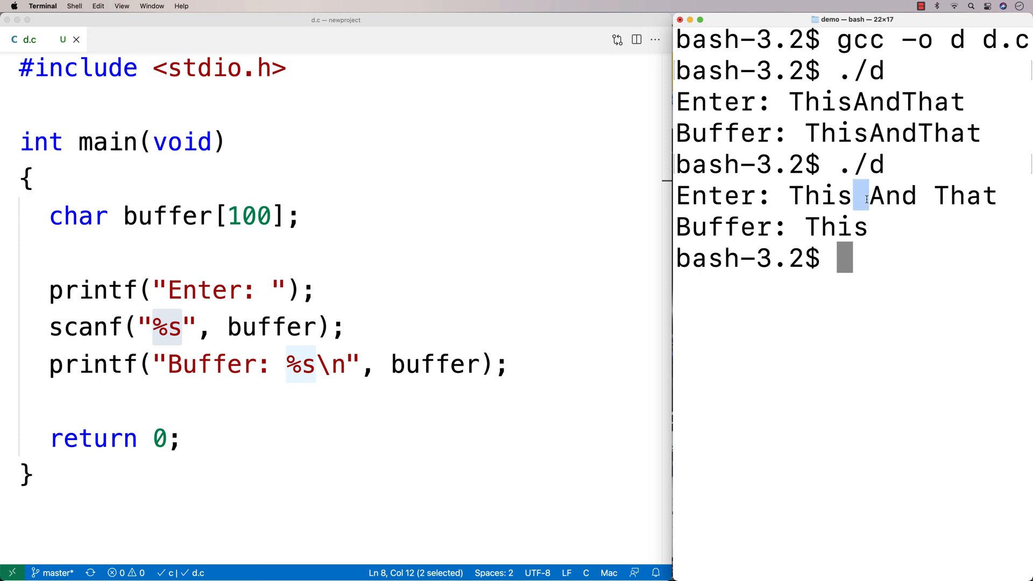
mouse_move(825, 235)
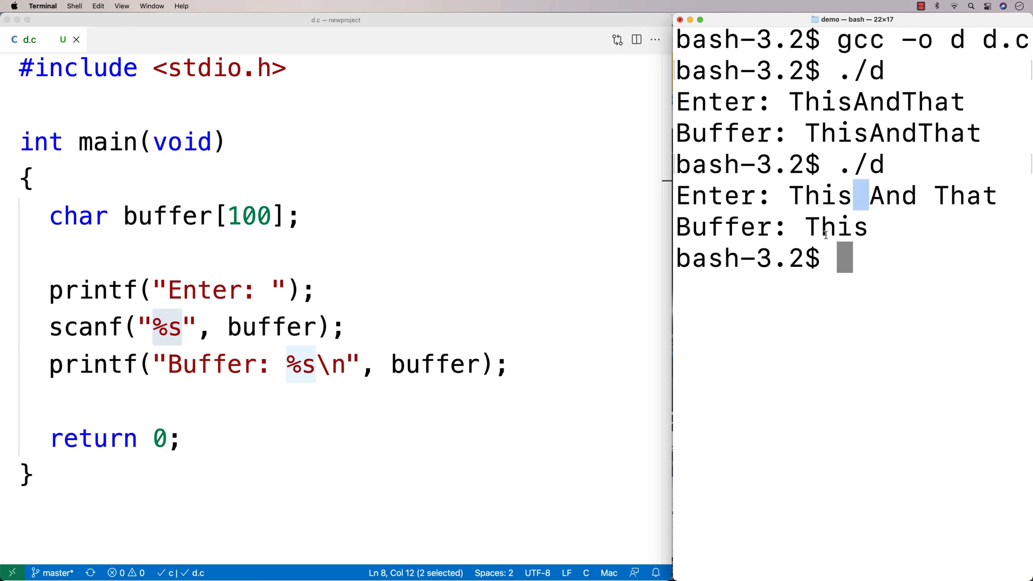
double_click(85, 327)
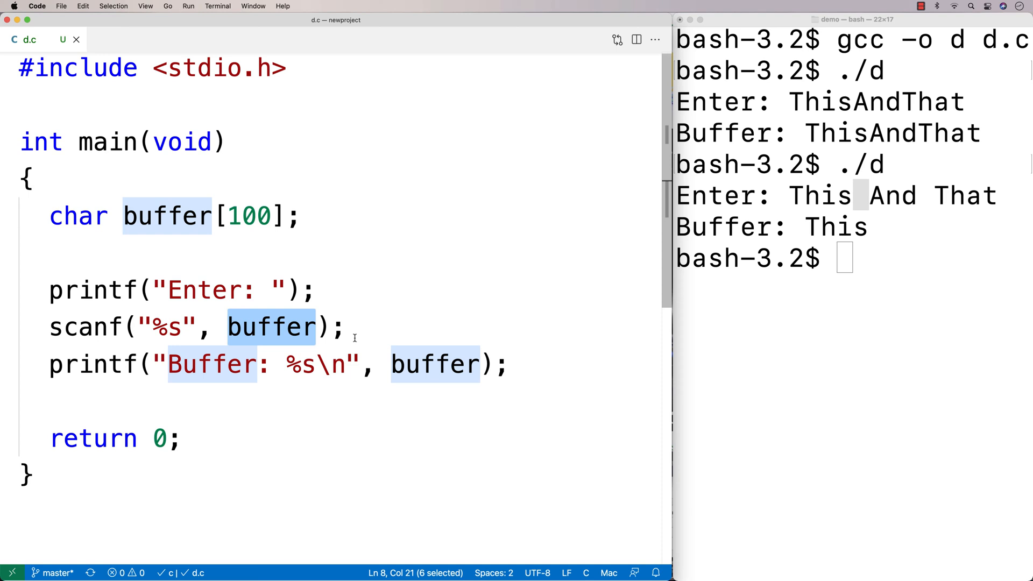
double_click(84, 327)
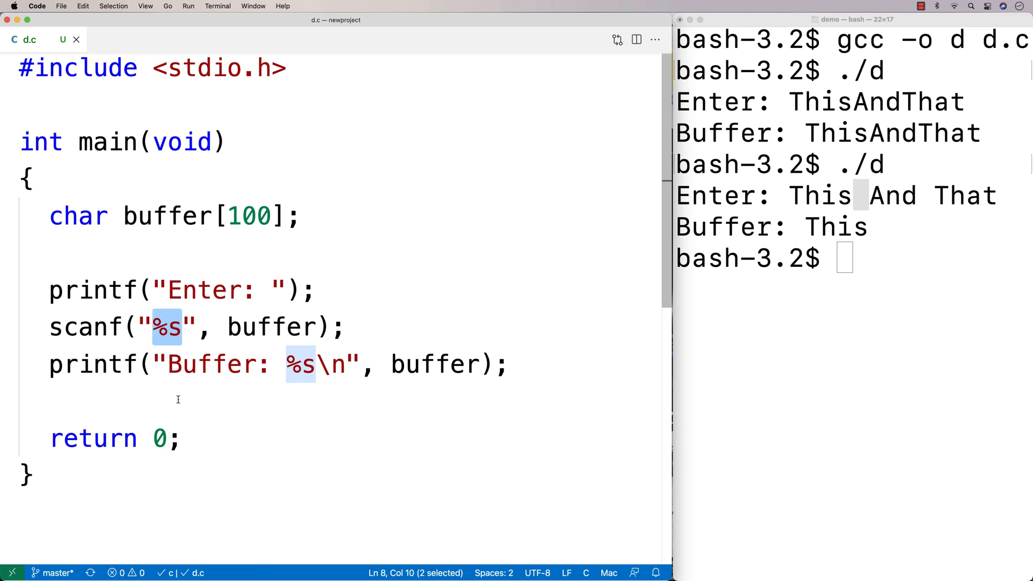
mouse_move(176, 398)
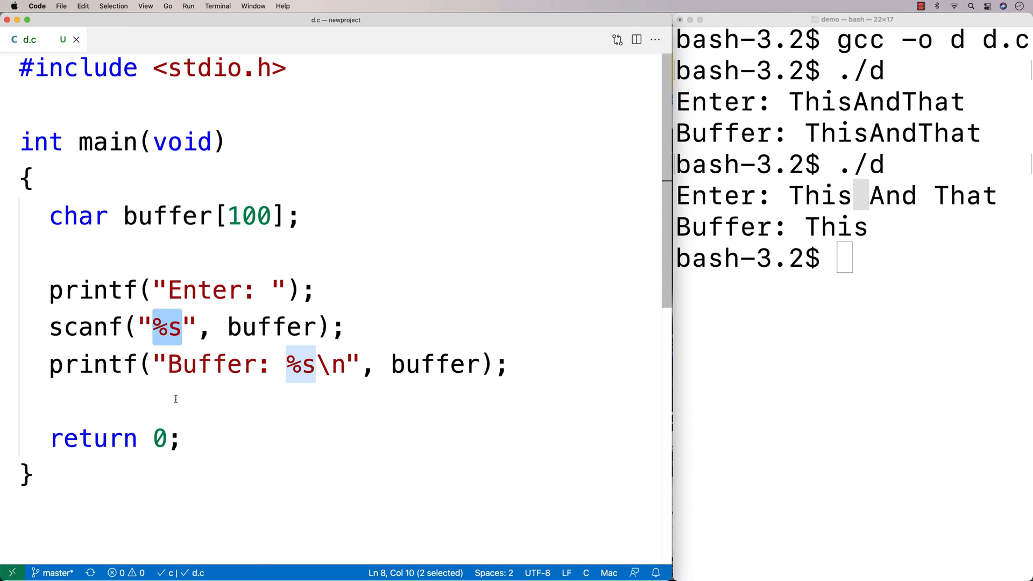
left_click(175, 395)
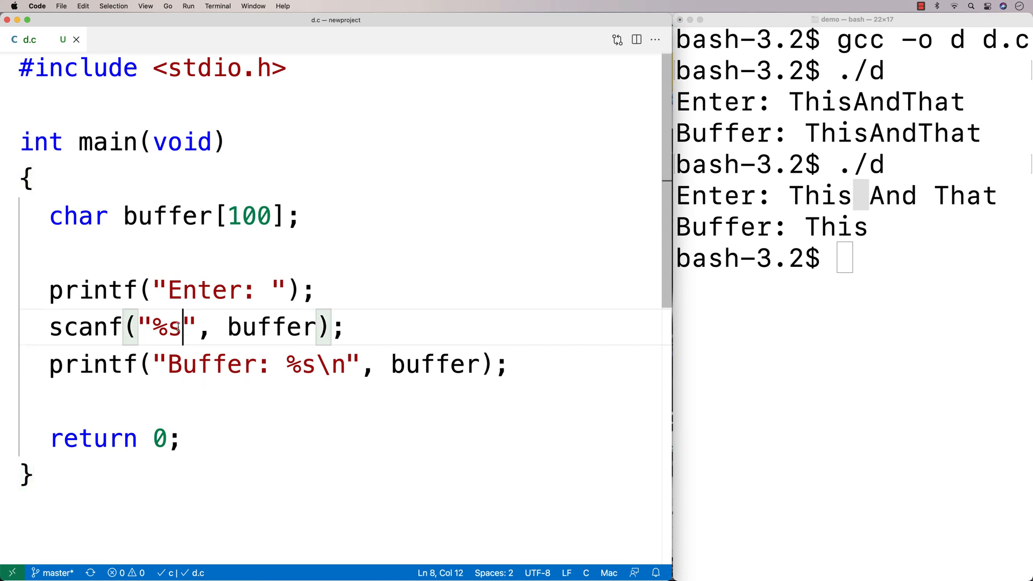
Change the scanf format to "%[^\n]%*c" to read the whole line and discard the newline.
type("[")
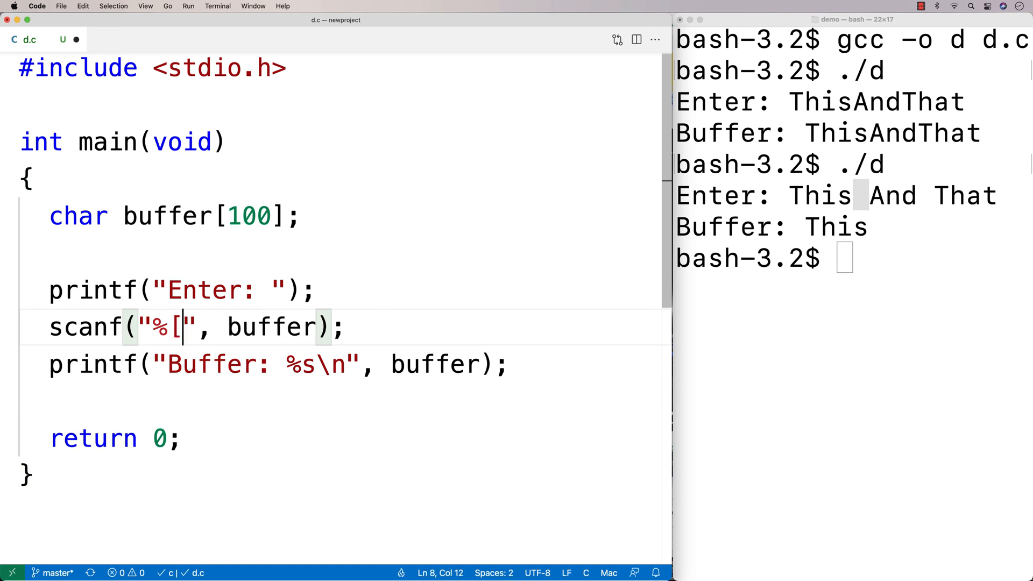
type("^\\n")
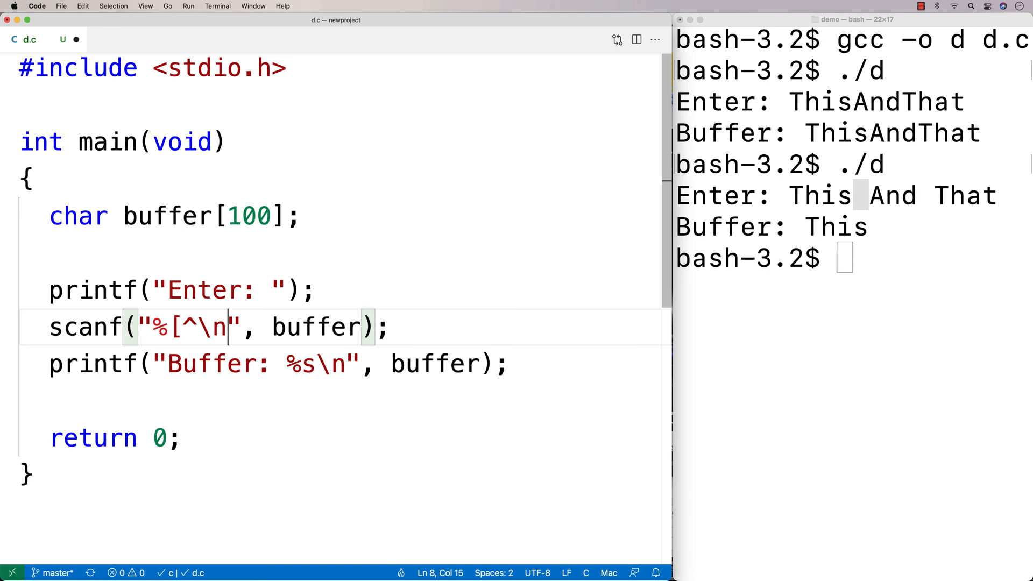
type("%")
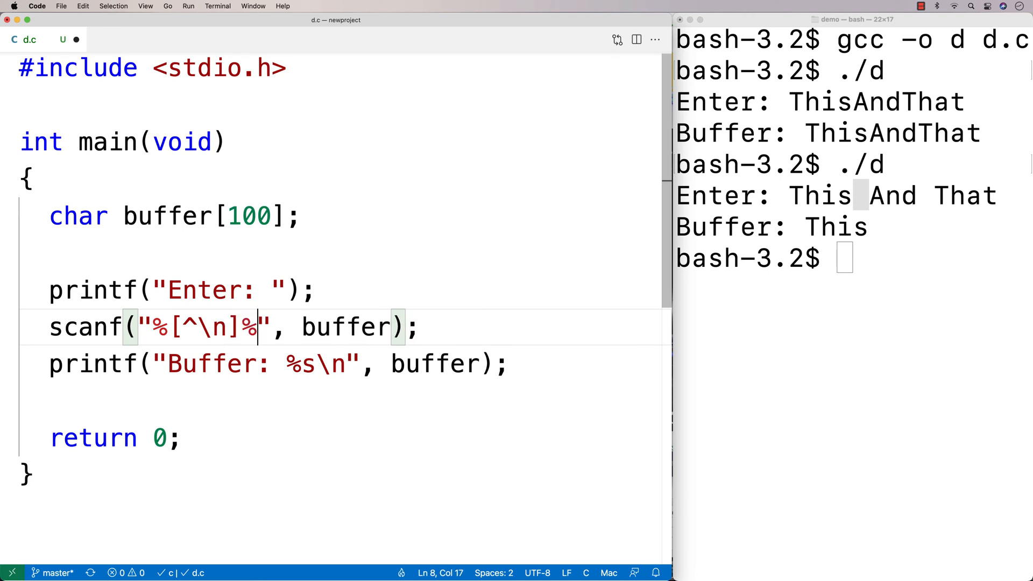
type("*c")
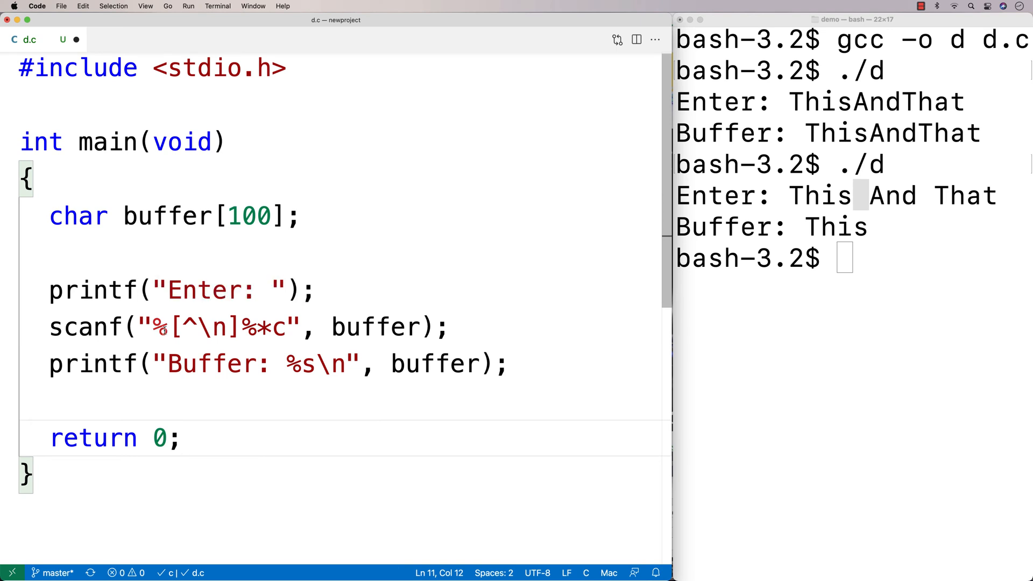
double_click(198, 327)
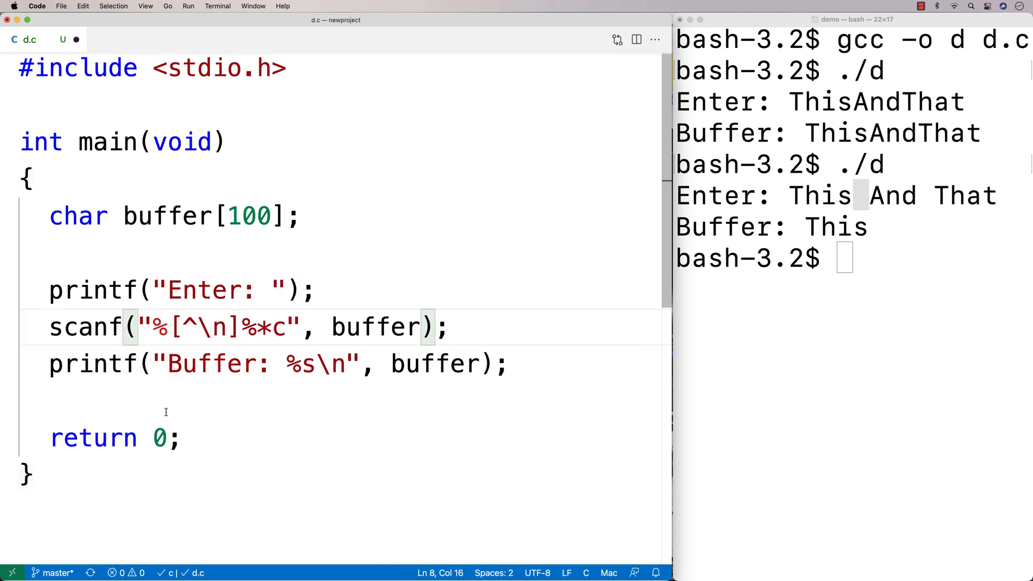
Highlight the %[^\n]%*c format and its %*c part to explain them before recompiling.
left_click_drag(153, 327, 287, 327)
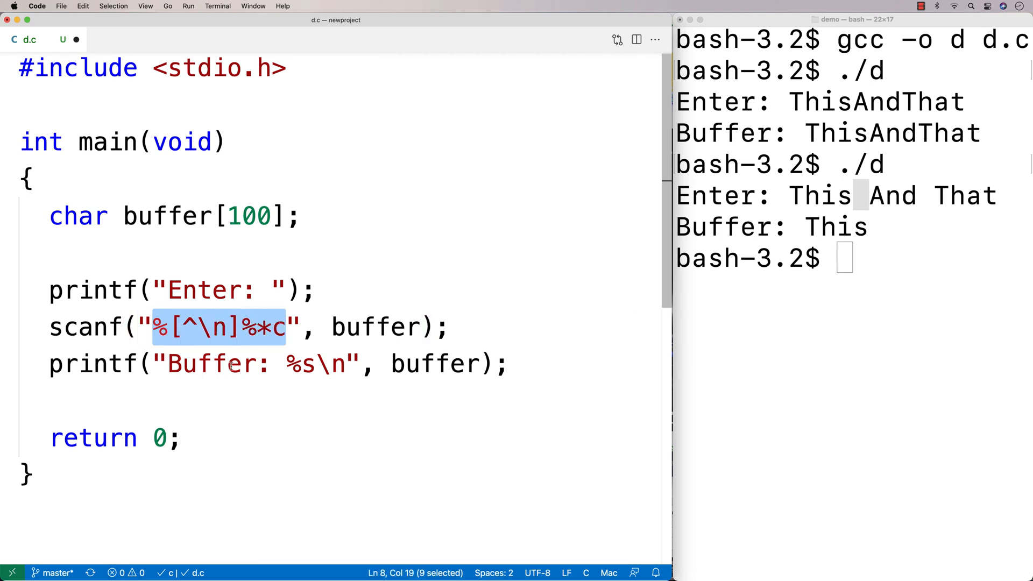
left_click(206, 402)
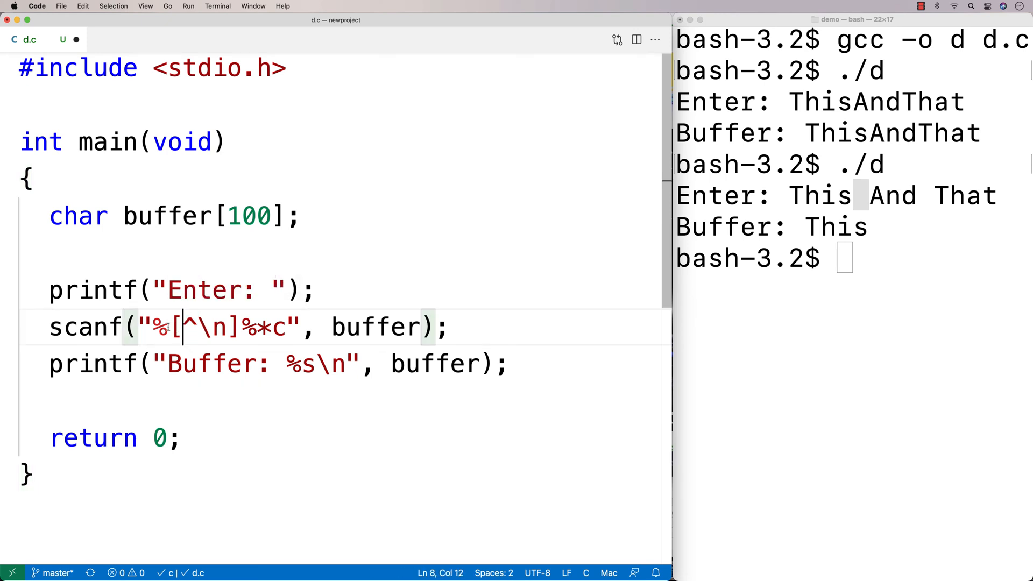
left_click_drag(183, 327, 242, 327)
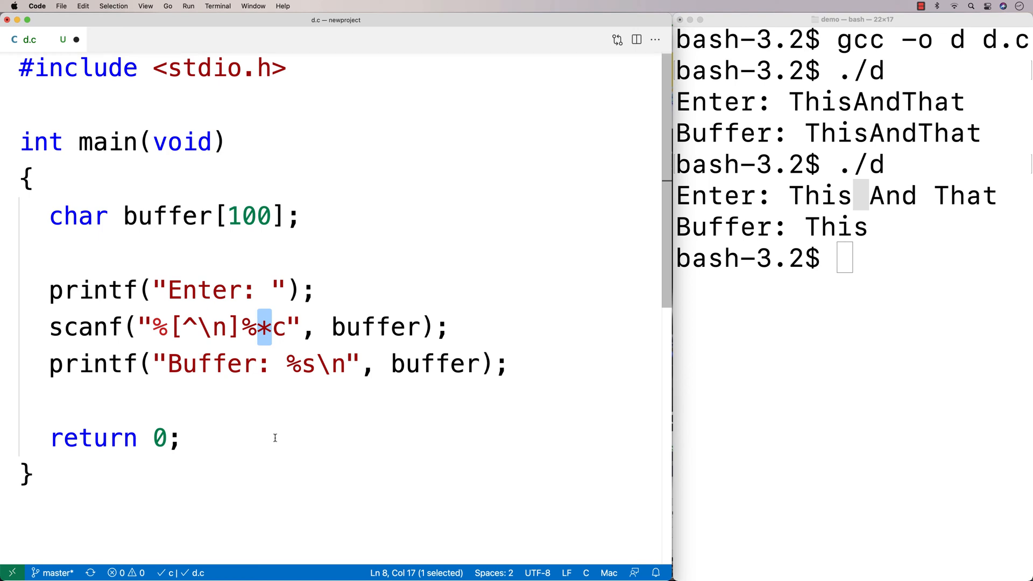
double_click(375, 327)
type("TH")
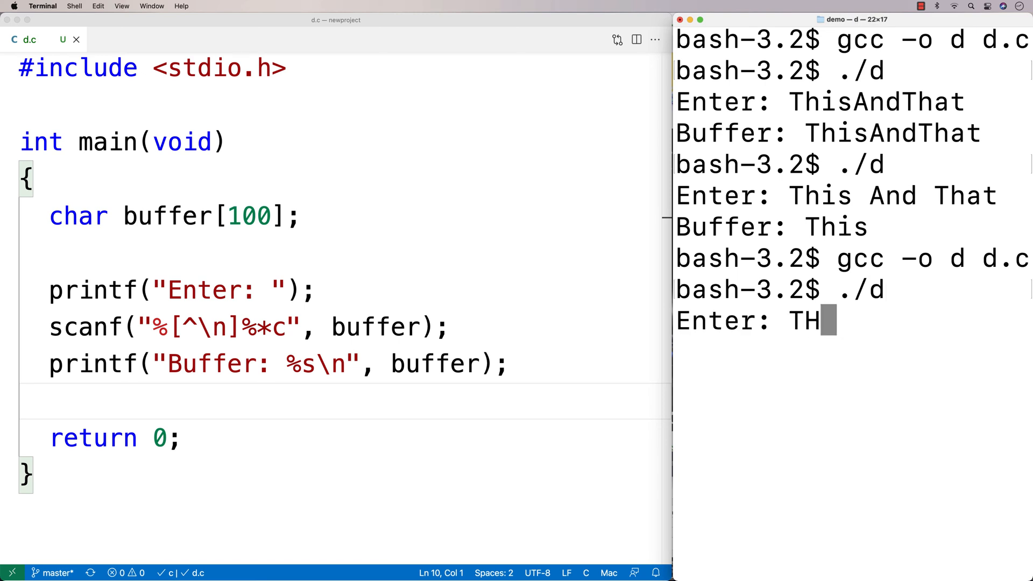
Enter This And That so the program echoes Buffer: This And That, then return to the editor.
type("is And That")
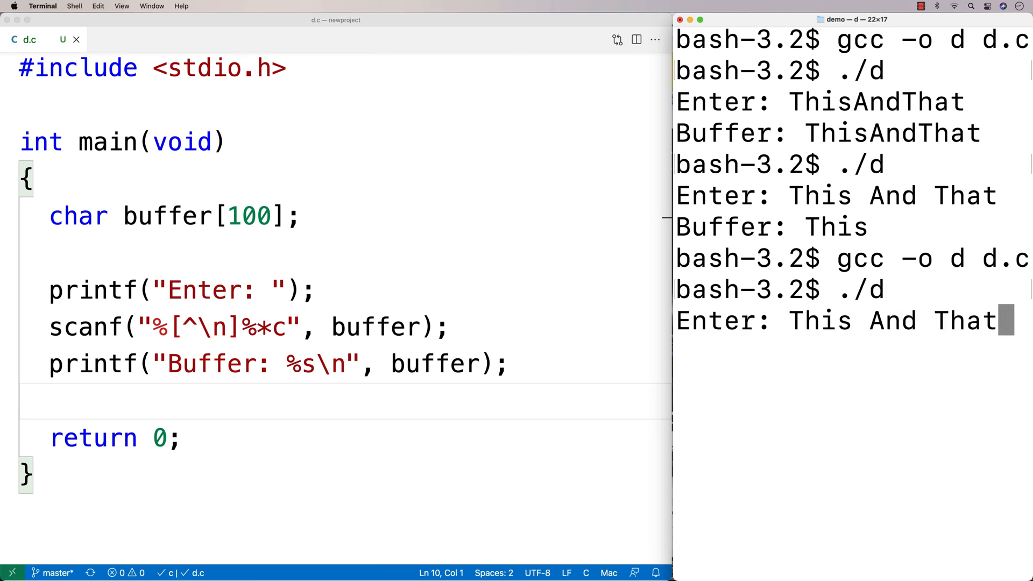
key("Return")
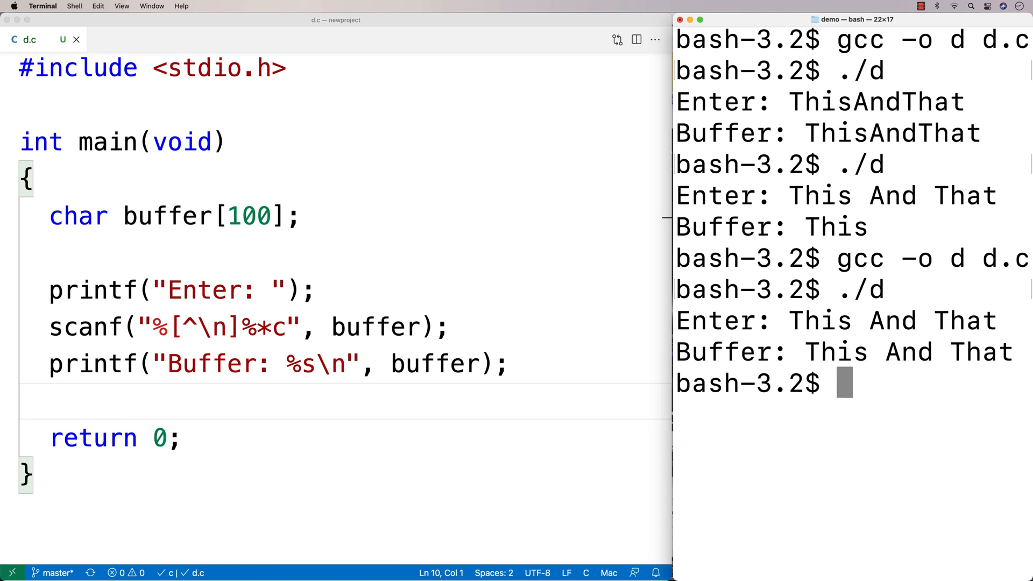
mouse_move(263, 319)
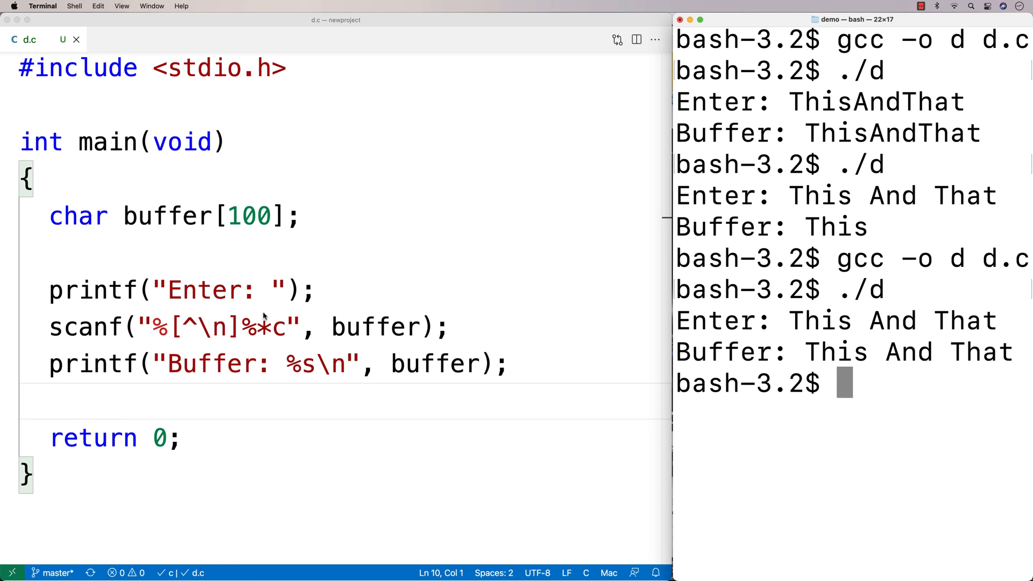
triple_click(249, 327)
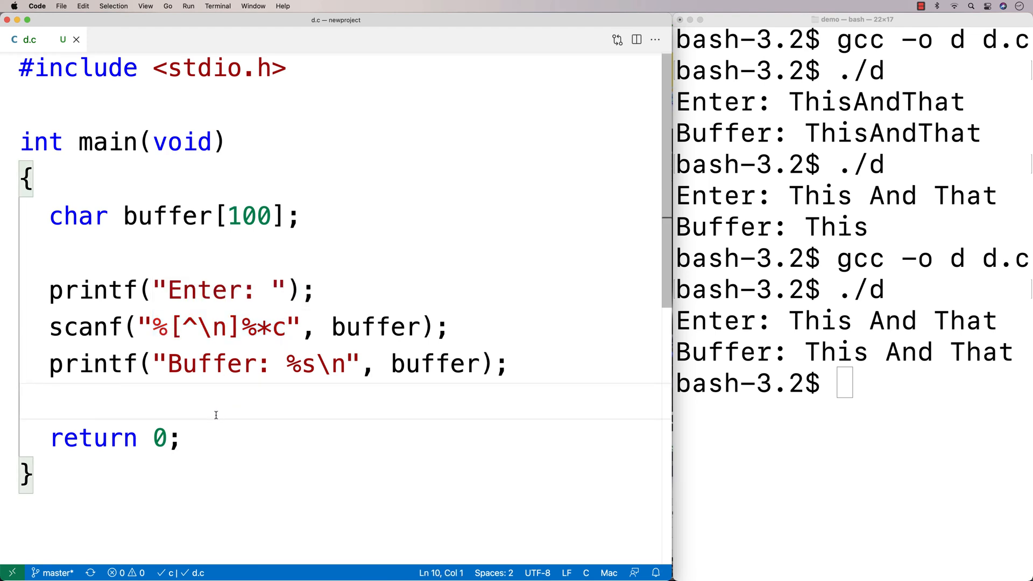
left_click(26, 401)
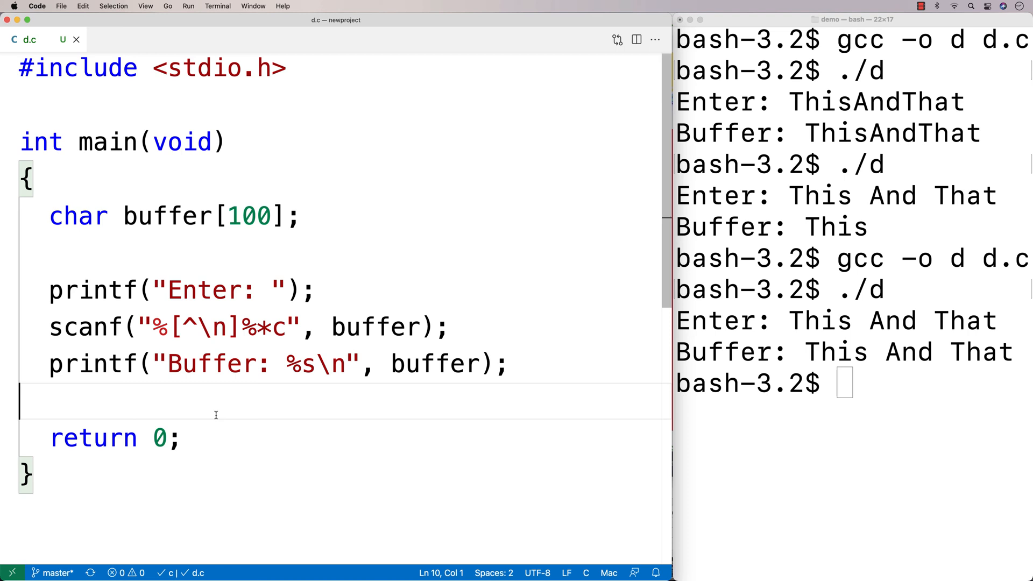
mouse_move(206, 404)
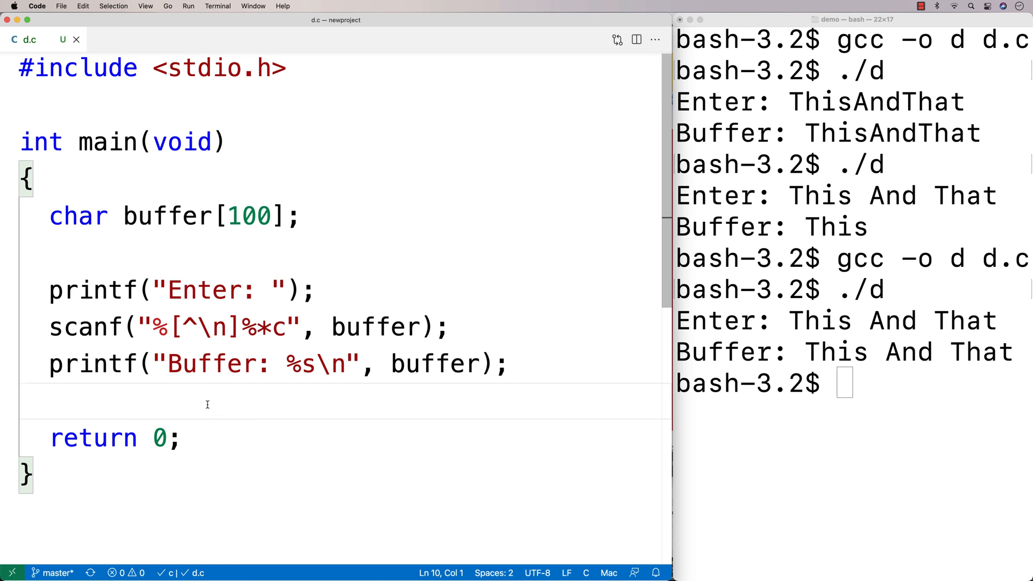
left_click(93, 288)
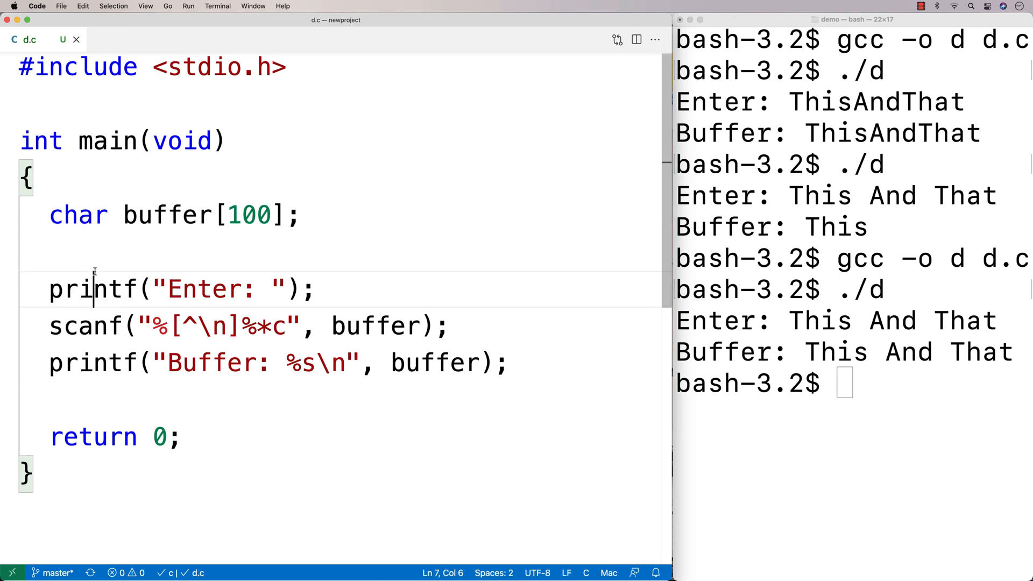
Comment out the scanf and printf lines and add fgets(buffer, 100, stdin); instead.
type("//")
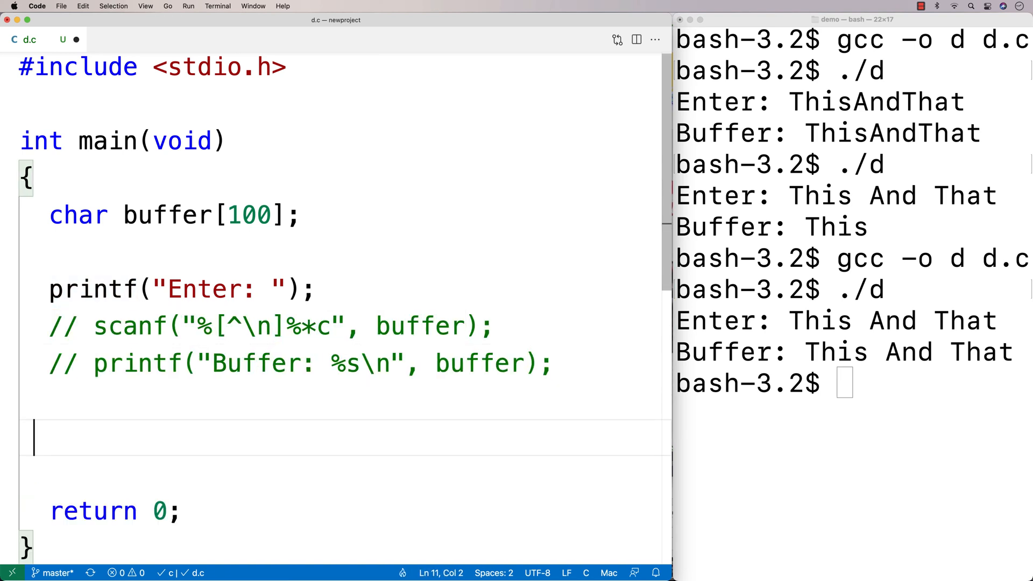
type("fget")
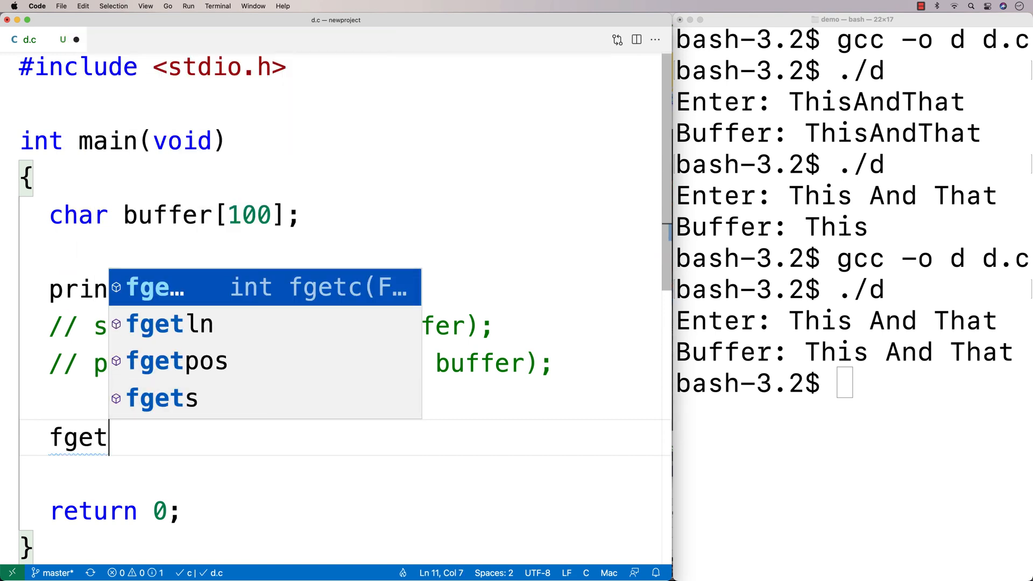
type("s")
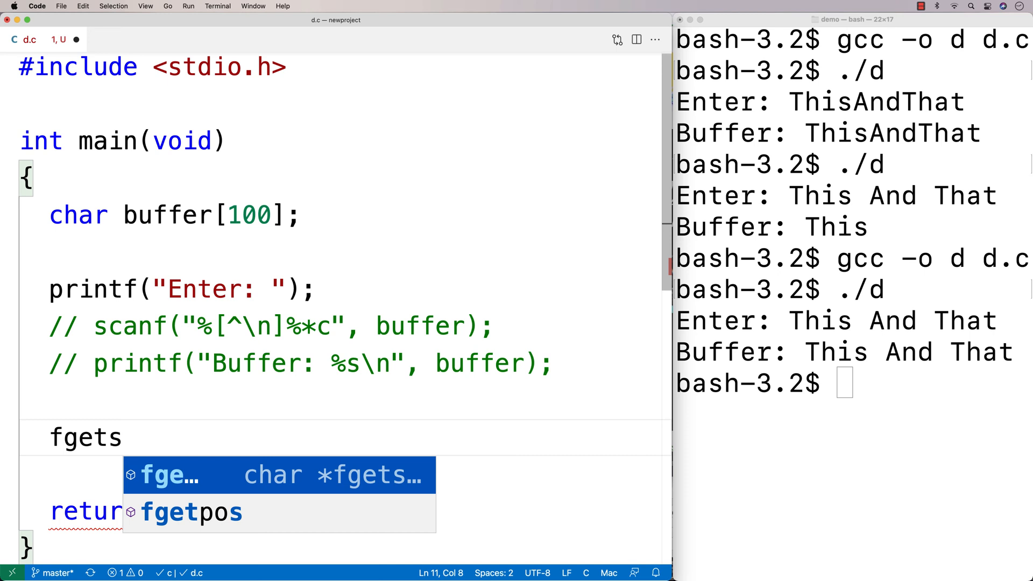
type("(buffer, 1")
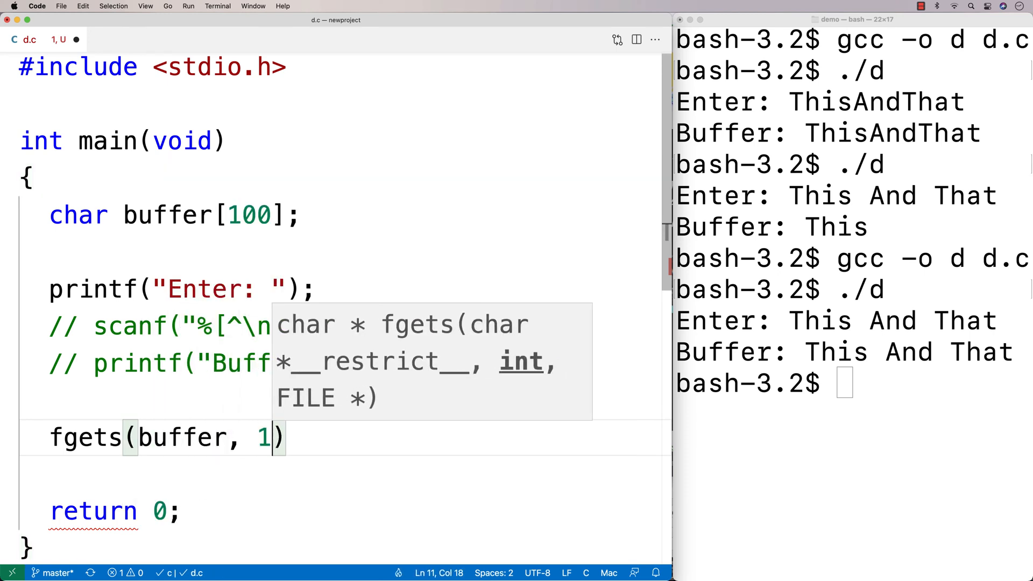
type("00,")
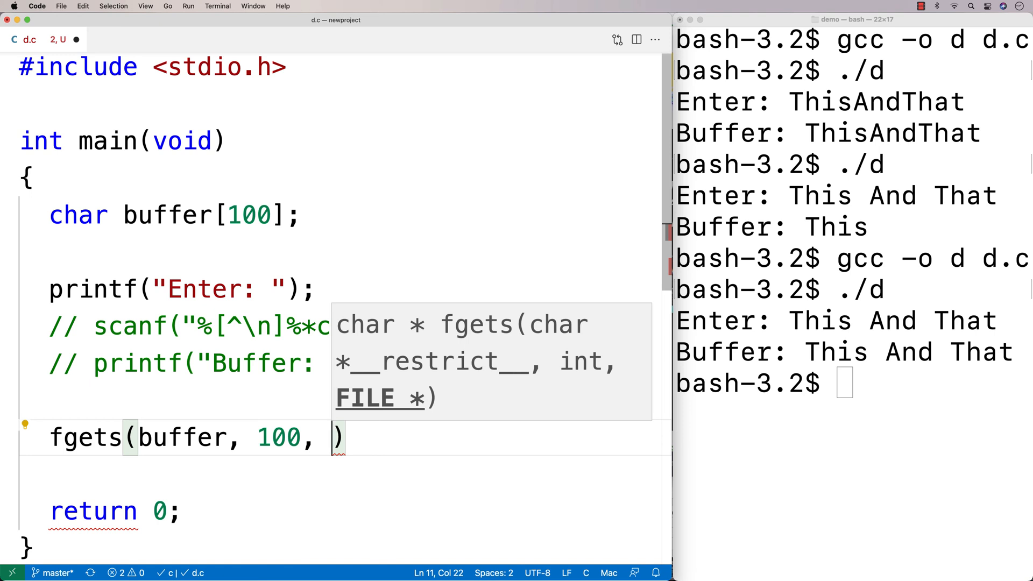
type("stdin")
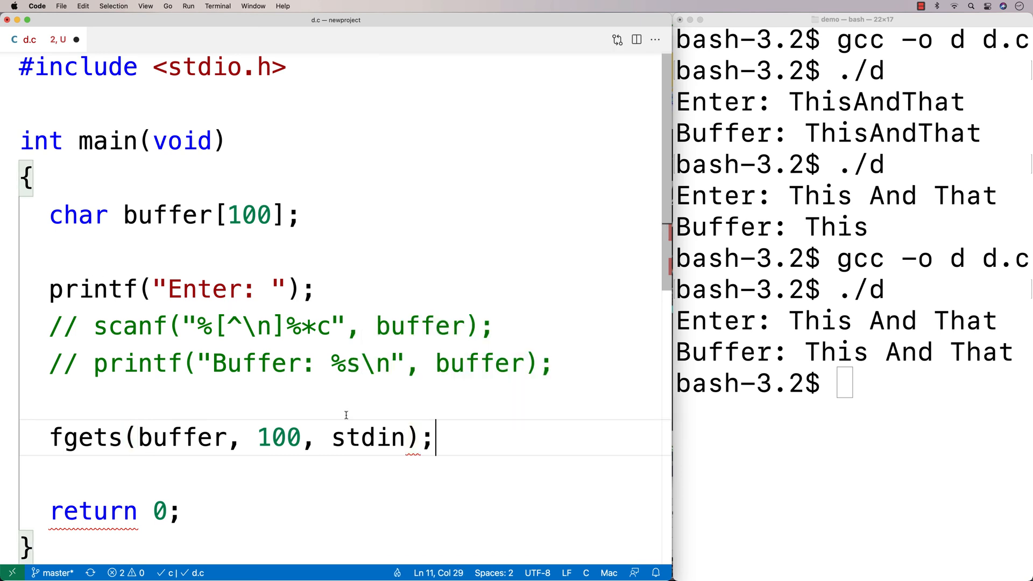
double_click(369, 437)
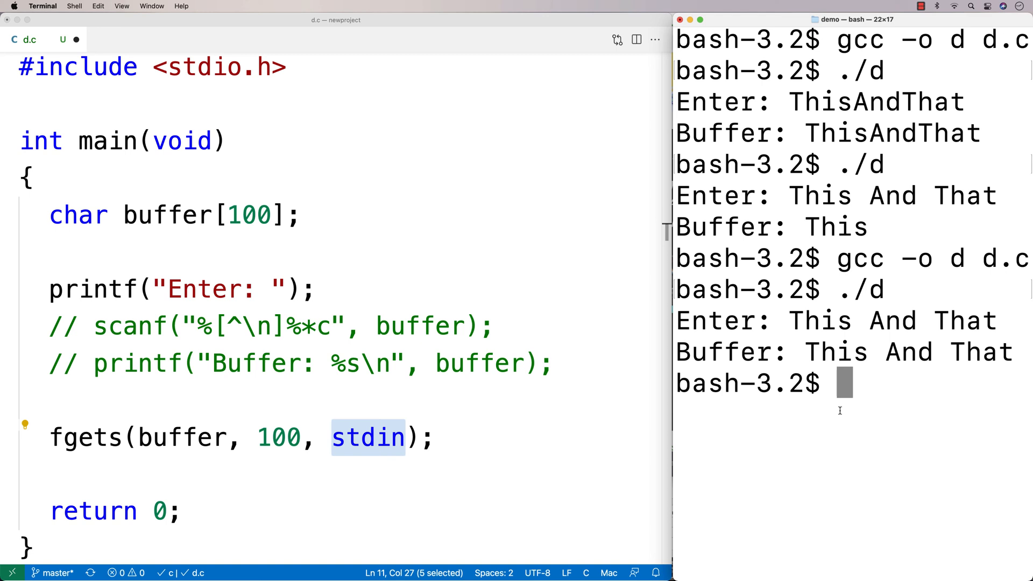
mouse_move(376, 447)
type("printf(\"Buffer: %s\\n\", buffer);")
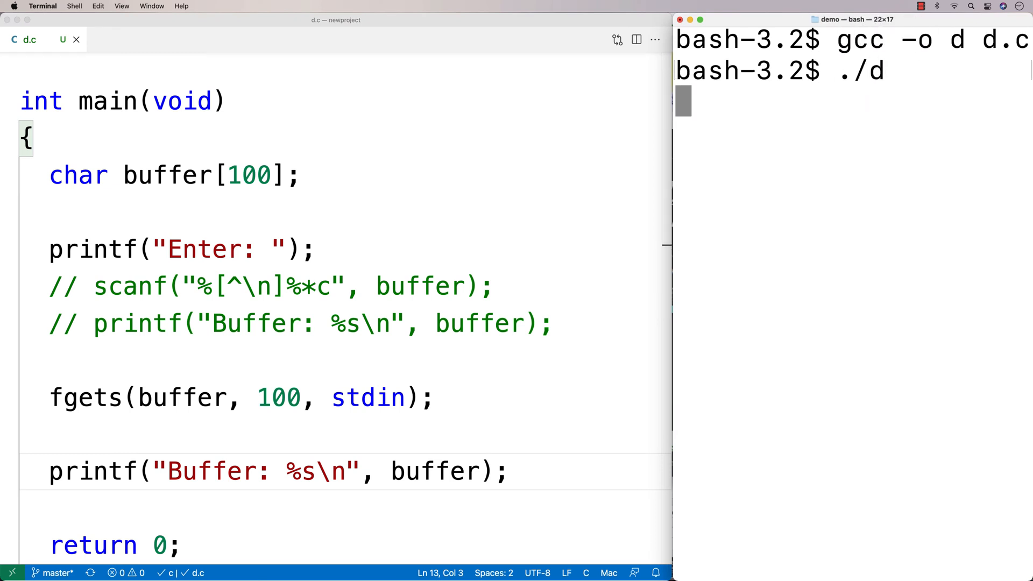
Enter This And That so the fgets version echoes it in full, then return to the fgets line.
type("This And That")
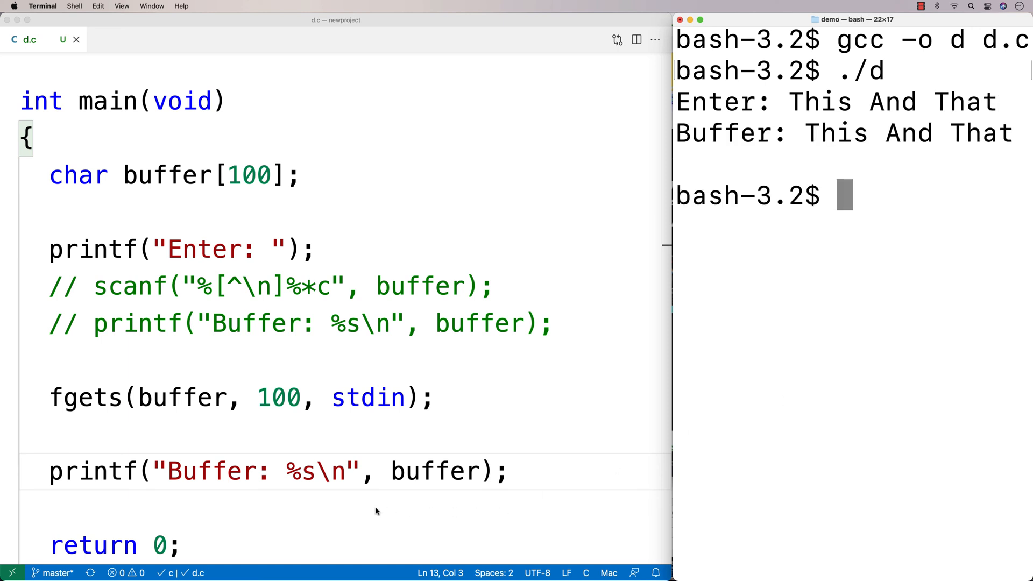
double_click(86, 397)
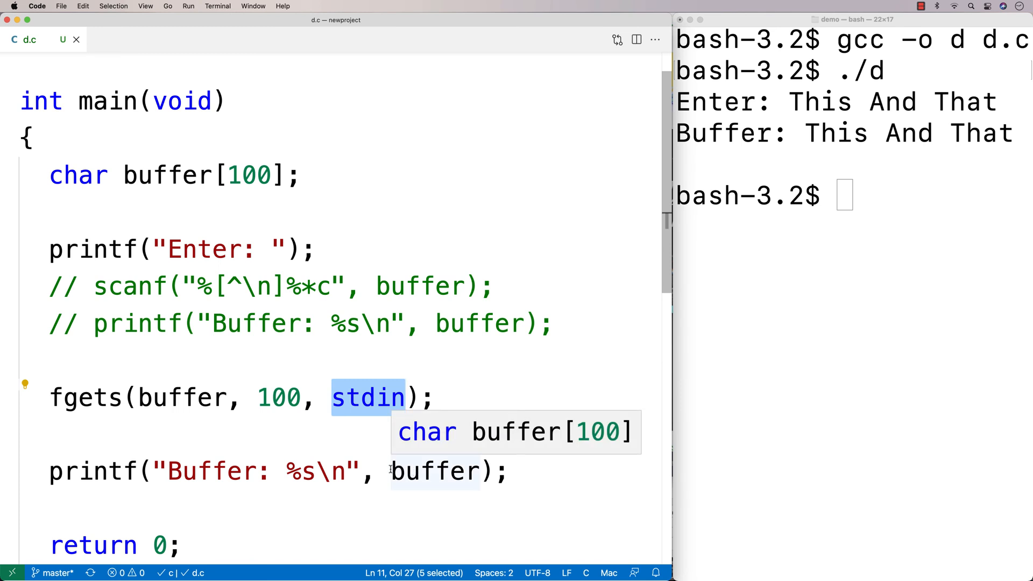
mouse_move(200, 440)
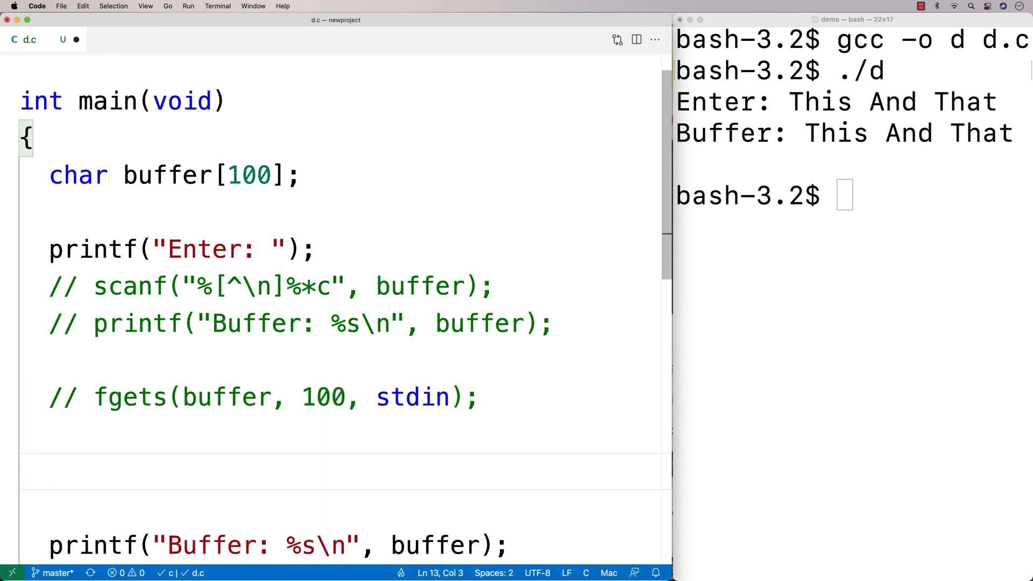
Declare char c; int i = 0; and a while ((c = getchar()) != '\n') loop.
scroll("down", 3)
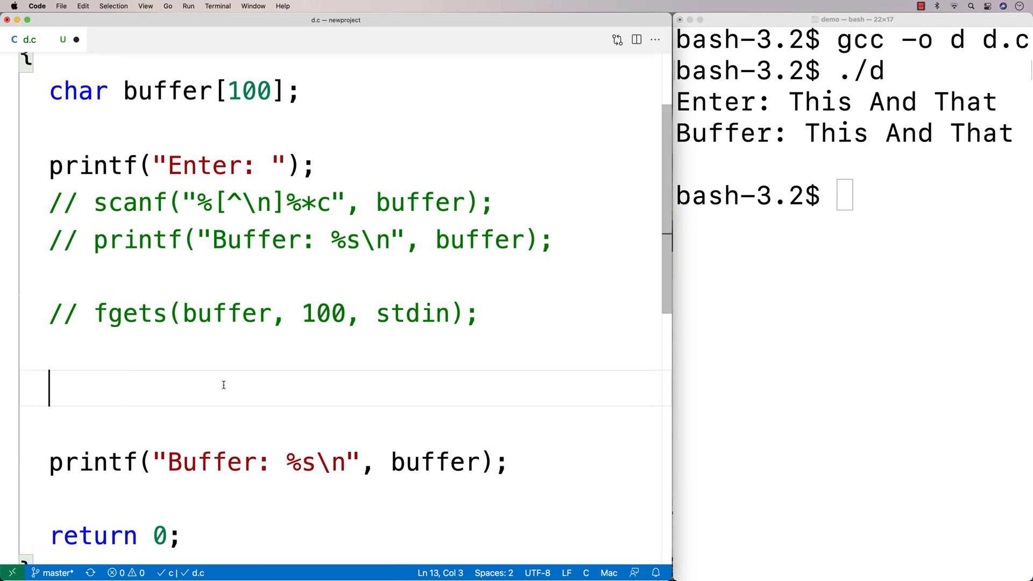
type("char c;")
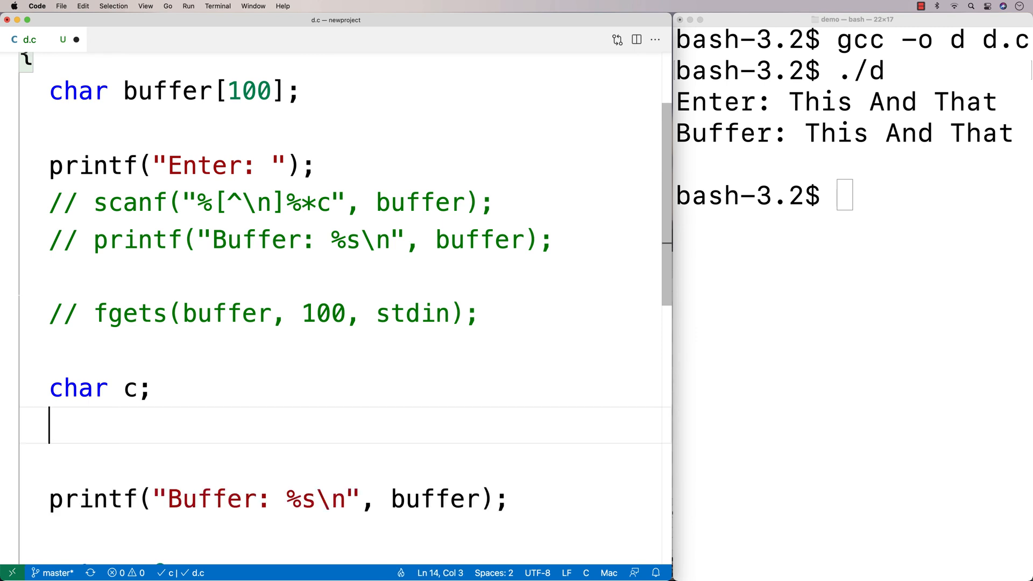
type("int i = 0;")
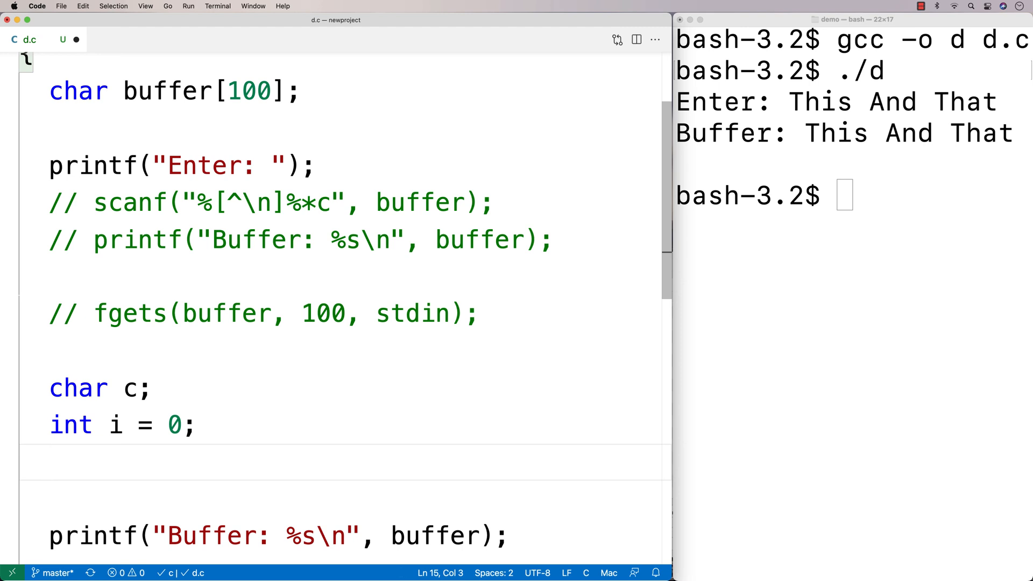
type("wi")
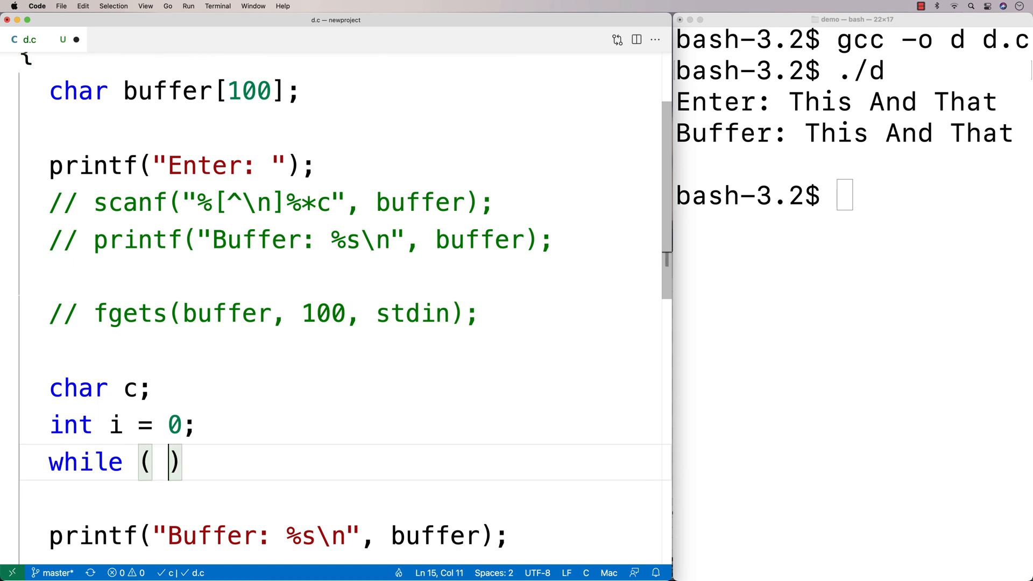
type("getchar(")
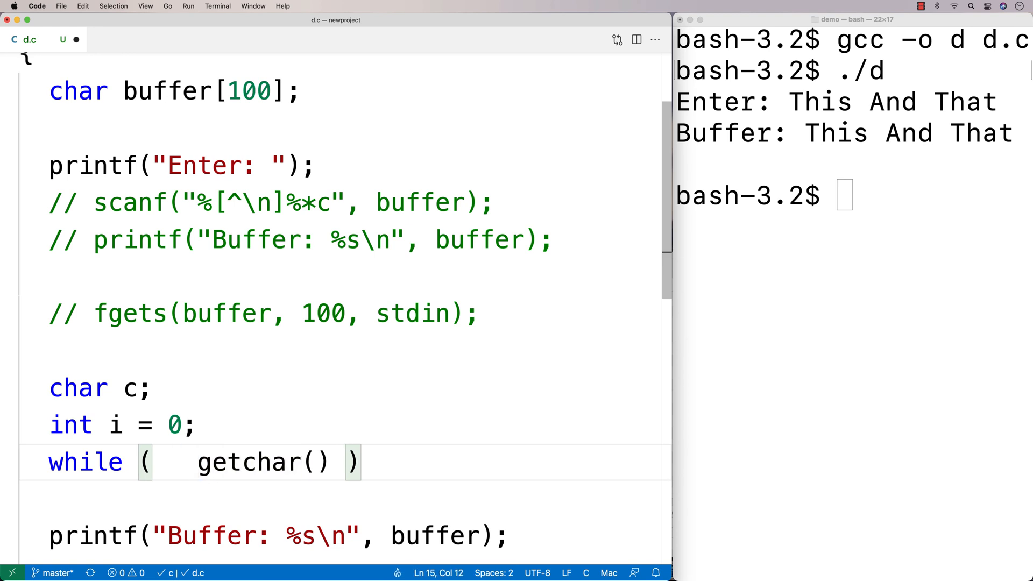
type("c =")
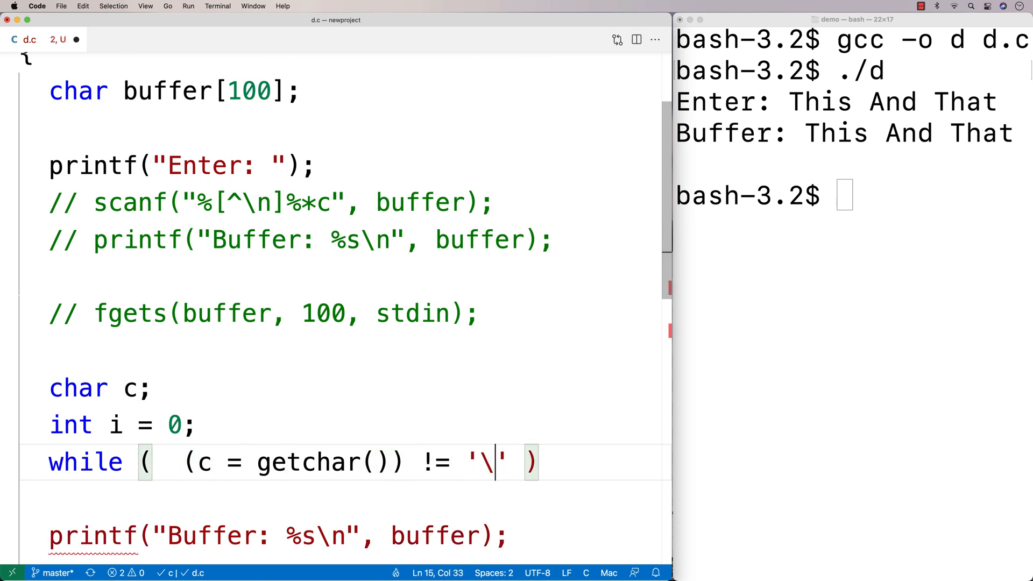
type("n")
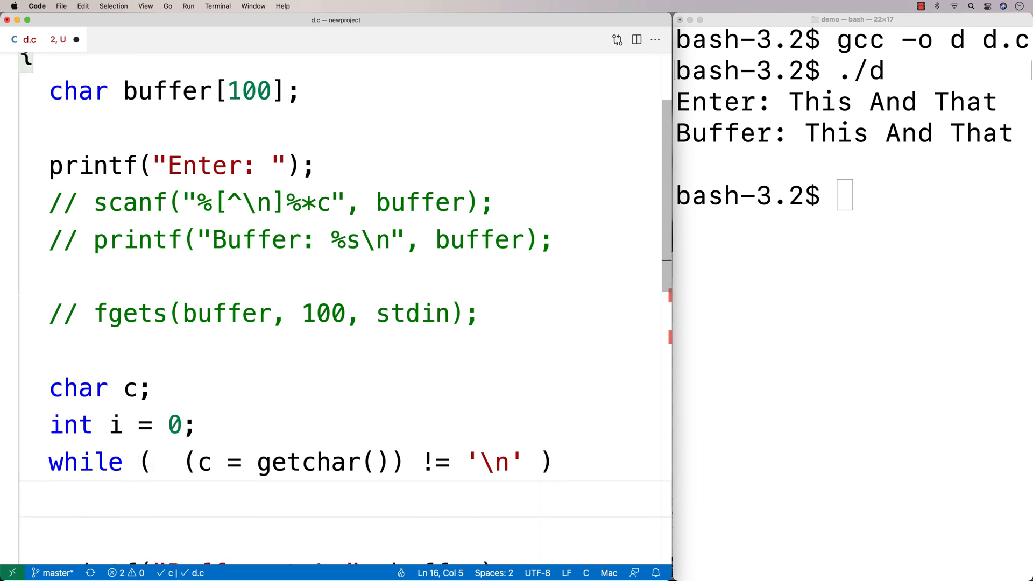
Store each character with buffer[i] = c; and terminate with buffer[i] = '\0';.
type("buffer[i] =")
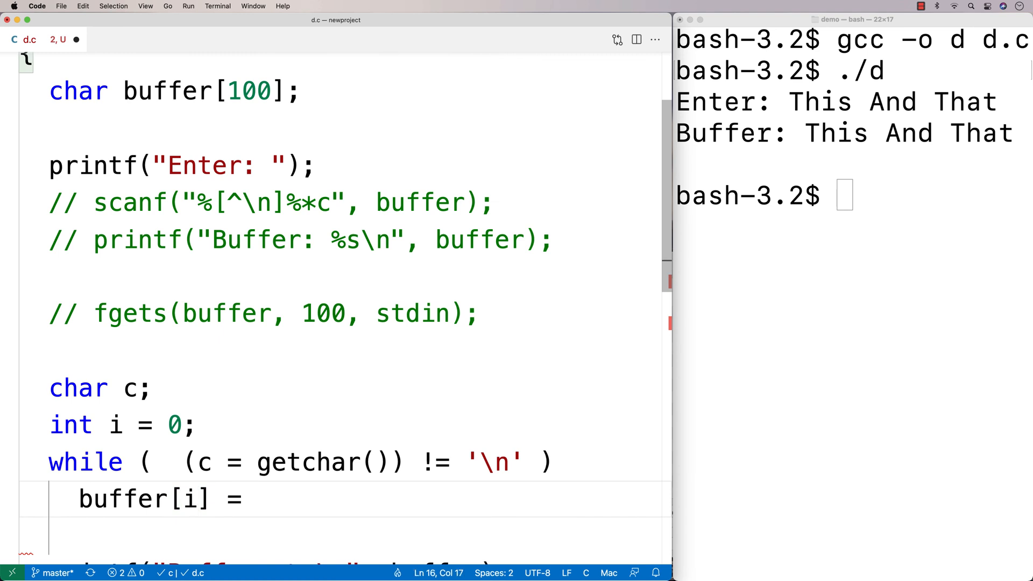
type("c;")
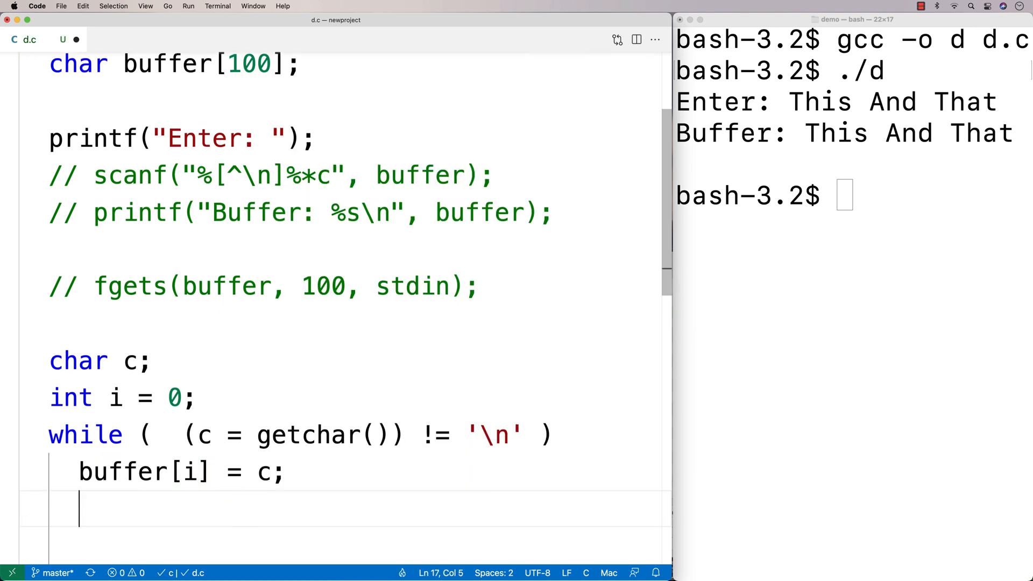
type("buffer[i] = '")
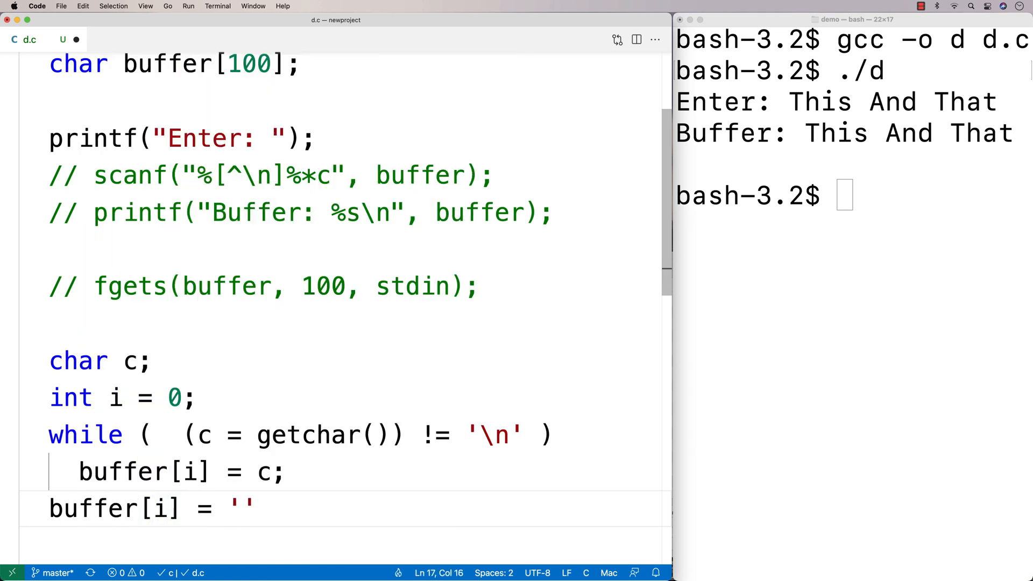
type("\\0")
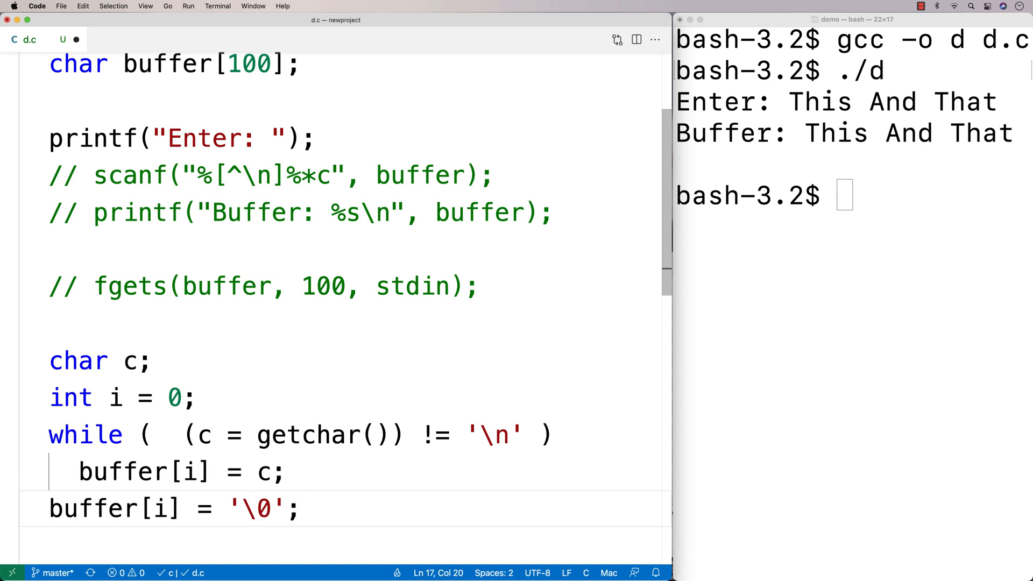
scroll("down", 3)
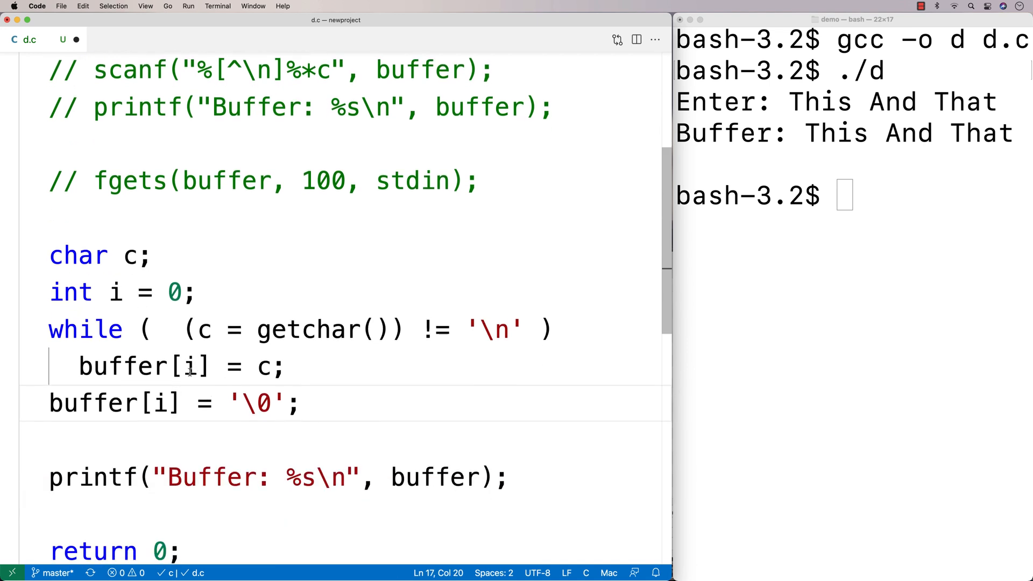
Change the loop body to buffer[i++] = c and highlight the i and i++ index expressions.
triple_click(165, 365)
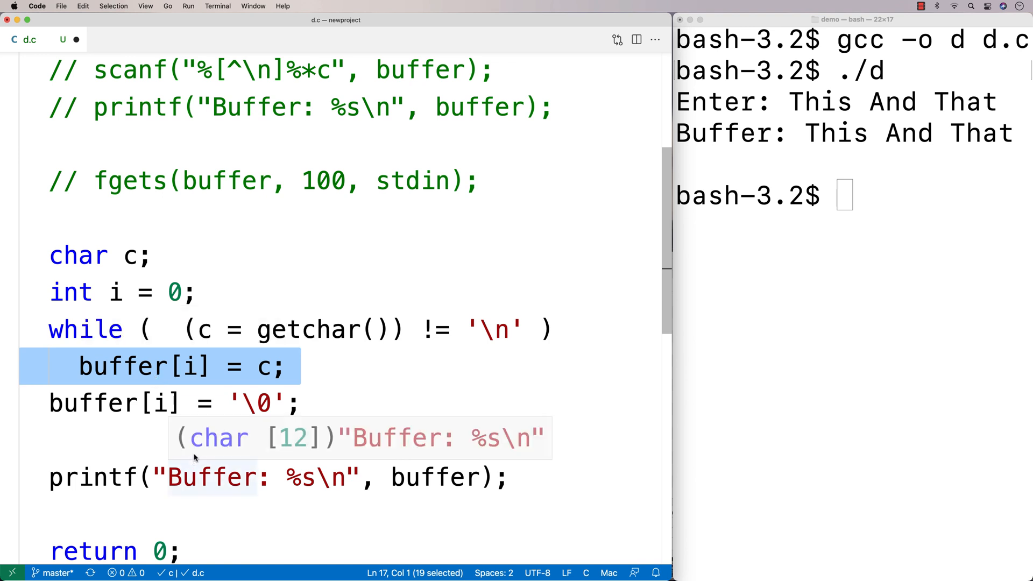
left_click(193, 366)
type("++")
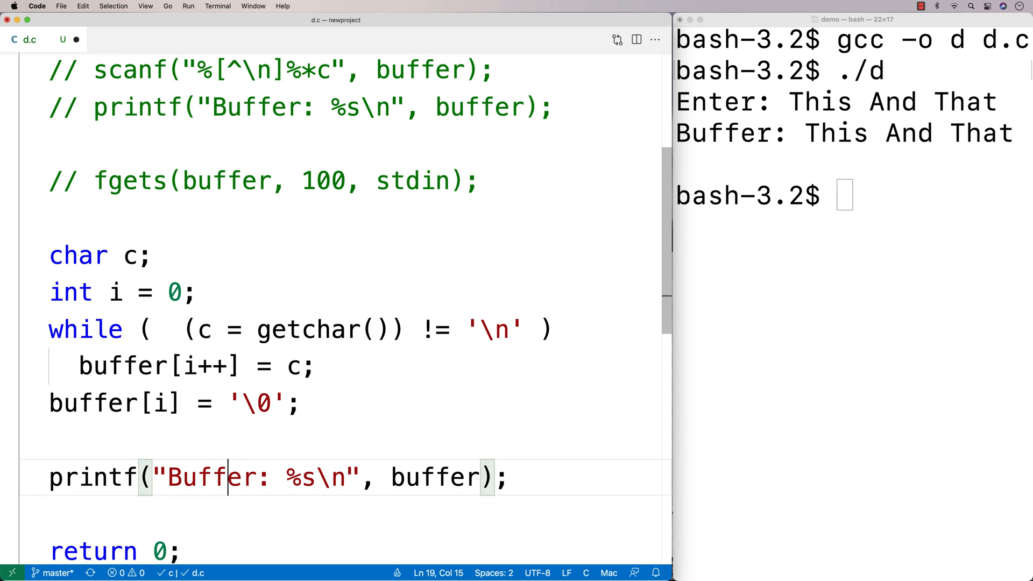
double_click(205, 366)
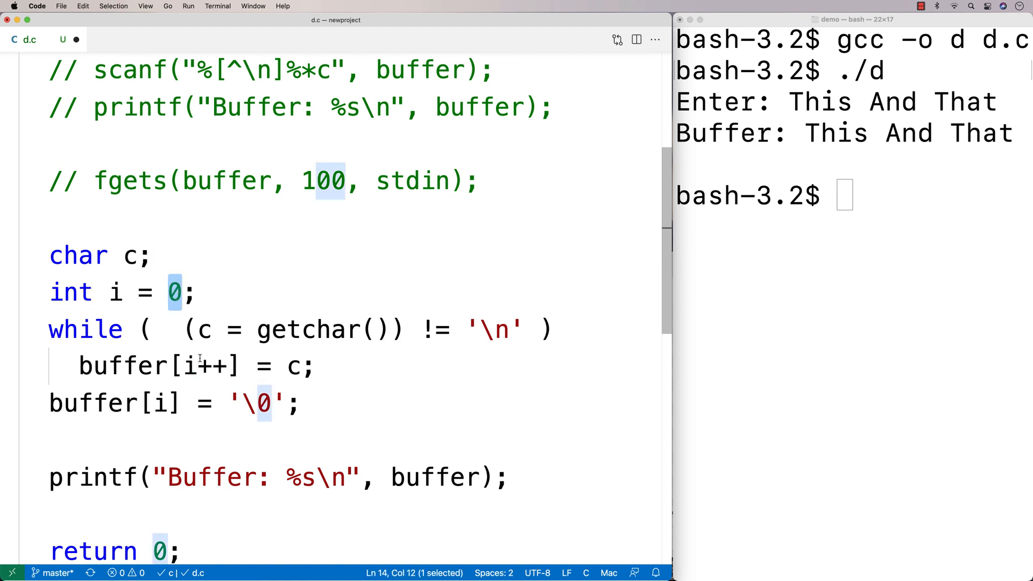
double_click(191, 365)
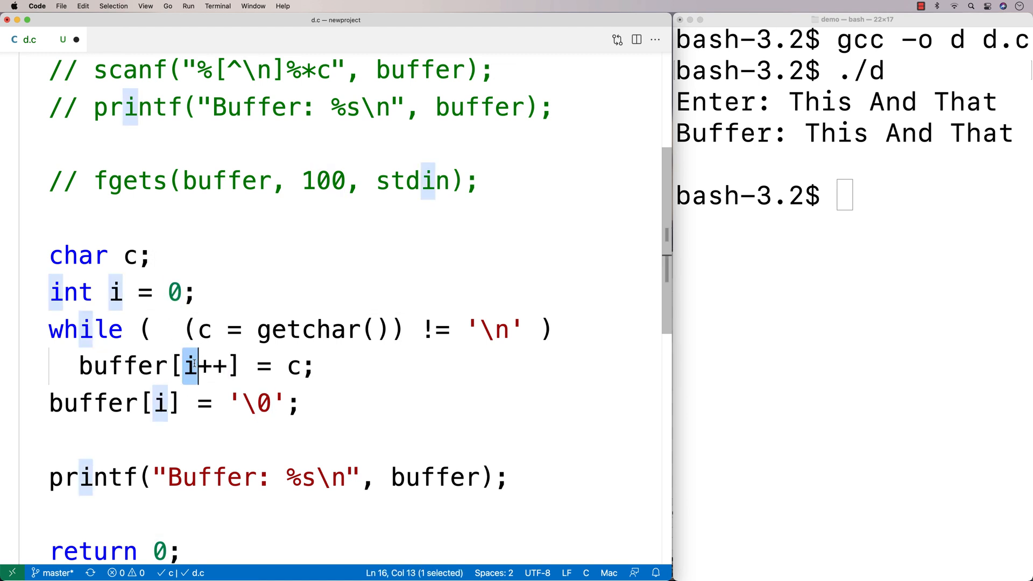
triple_click(192, 366)
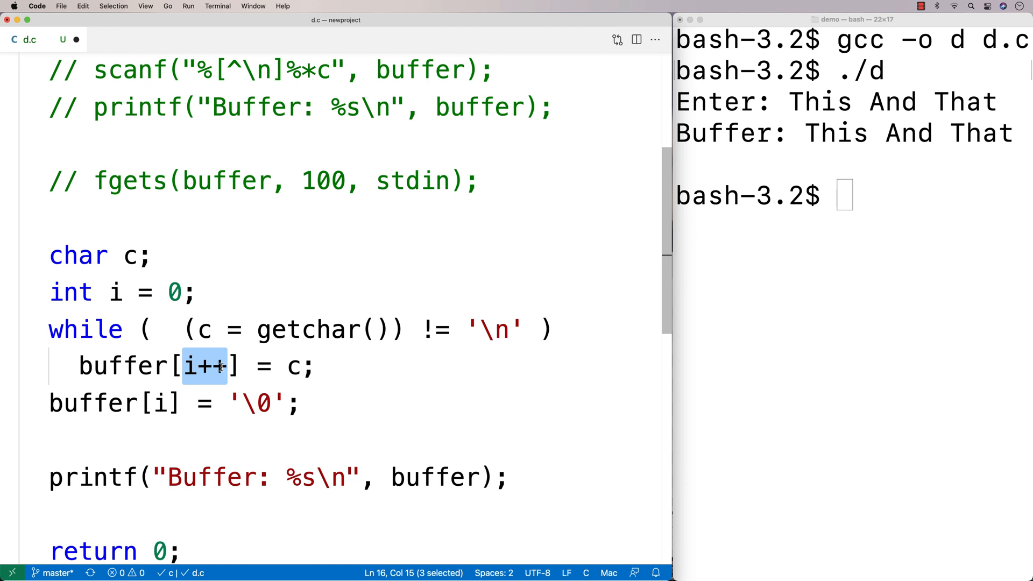
mouse_move(368, 368)
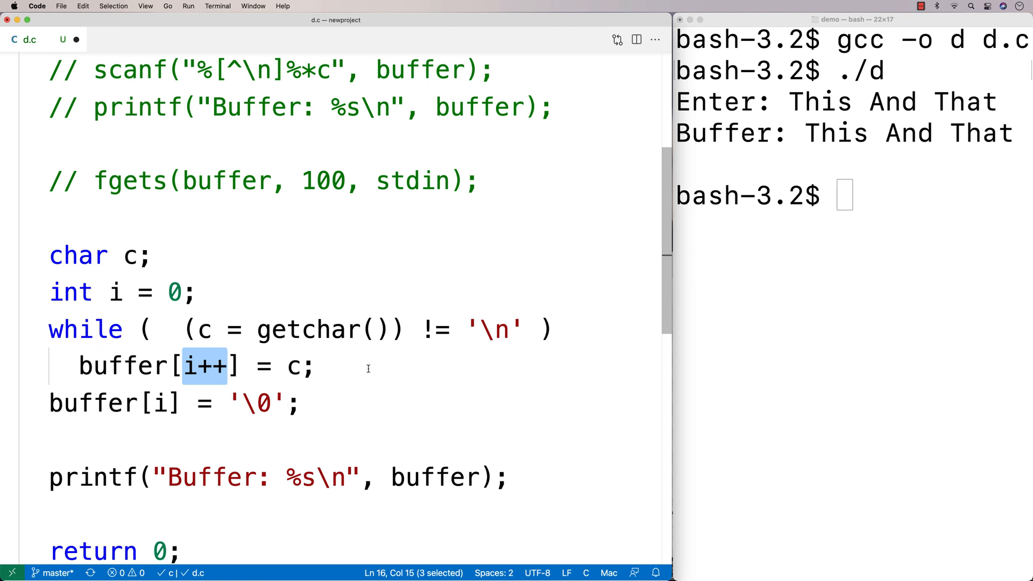